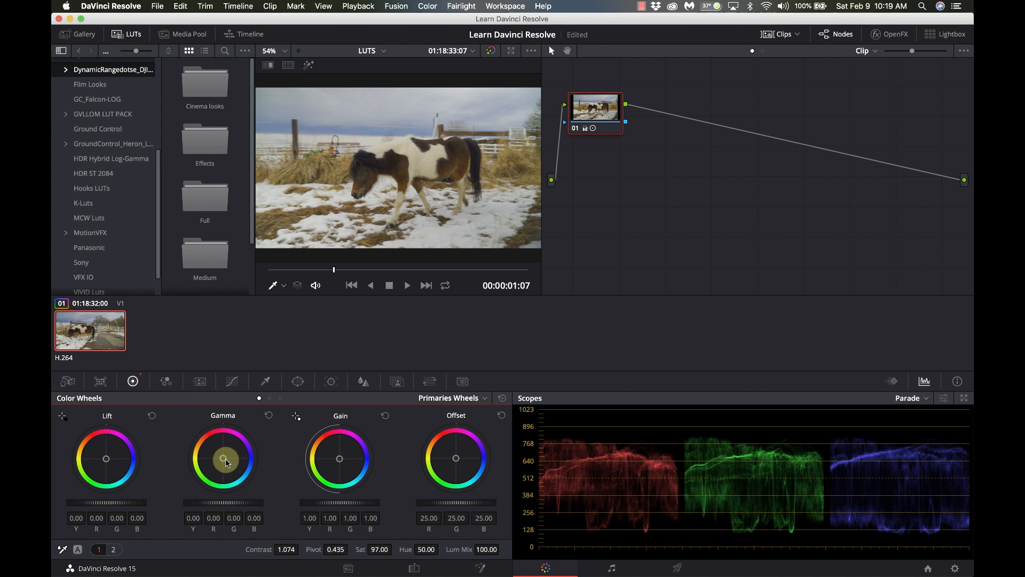
# Nudge the pony clip's gamma balance slightly and lower its colour temperature to -340.
pyautogui.moveTo(225, 457); pyautogui.dragTo(221, 457)
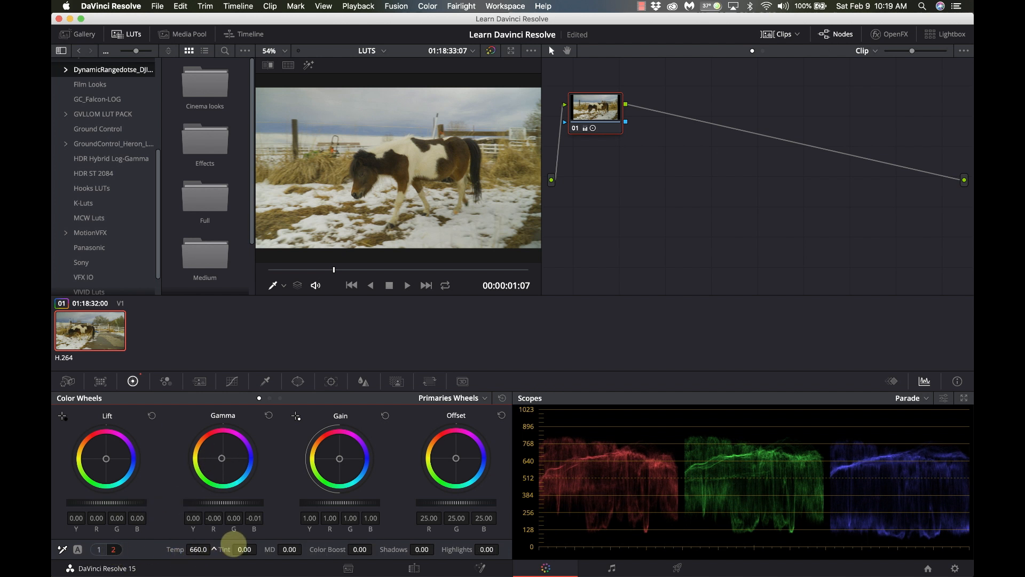
pyautogui.moveTo(199, 549); pyautogui.dragTo(178, 553)
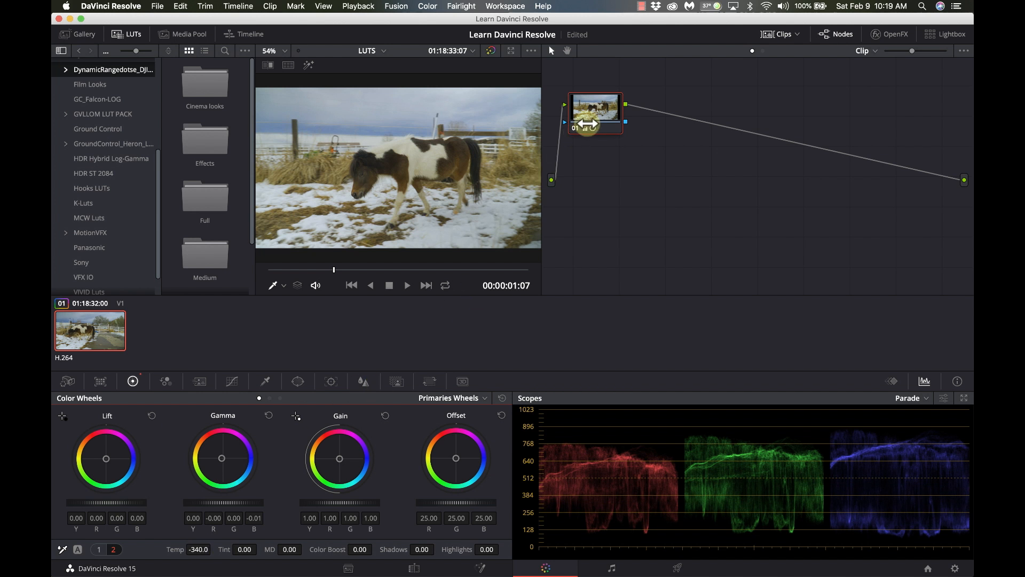
pyautogui.rightClick(594, 111)
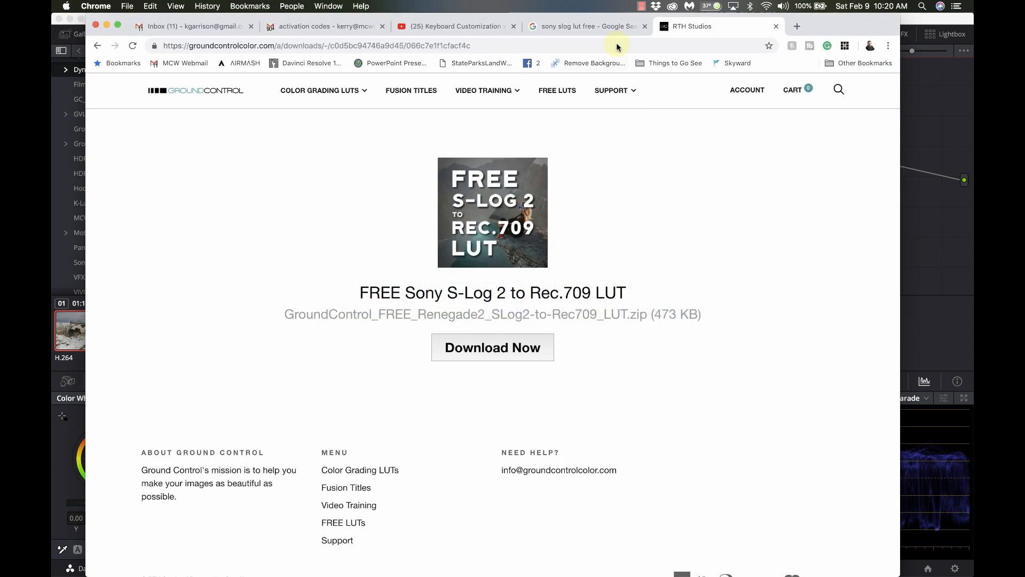
# Go via the Ground Control home page to FREE LUTS and scroll through the $0.00 LUTs.
pyautogui.click(196, 90)
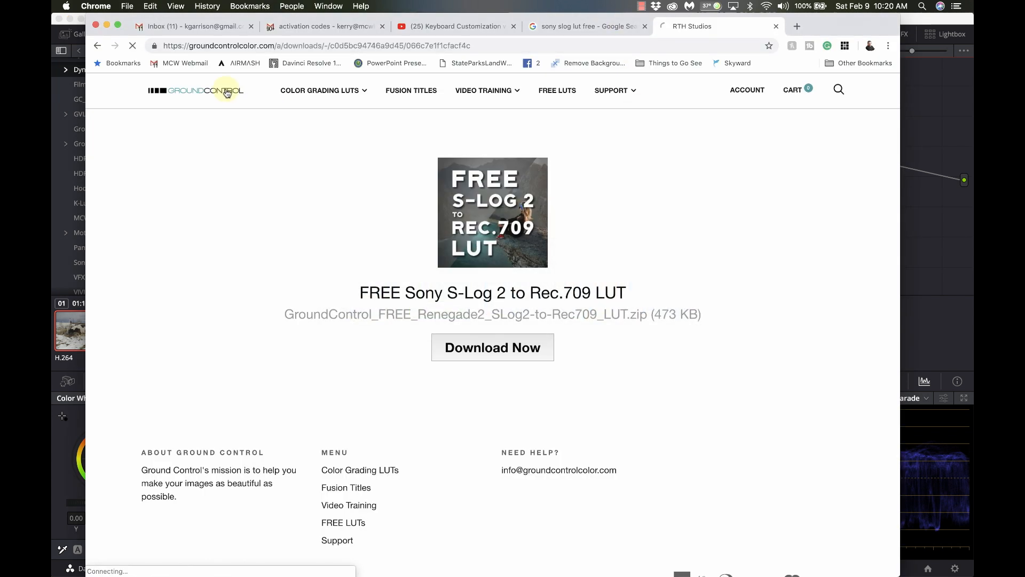
pyautogui.click(195, 90)
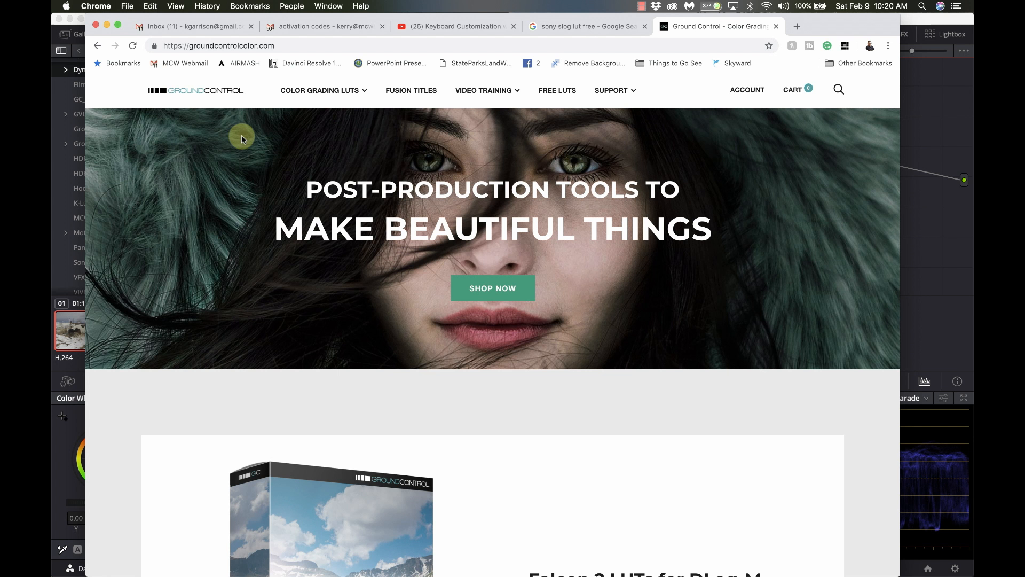
pyautogui.click(557, 90)
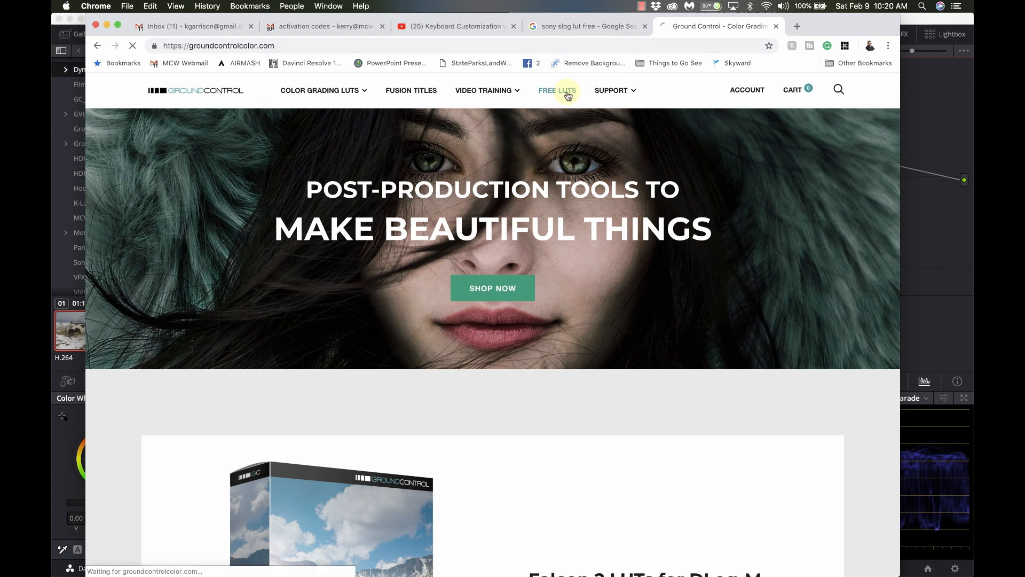
pyautogui.click(556, 90)
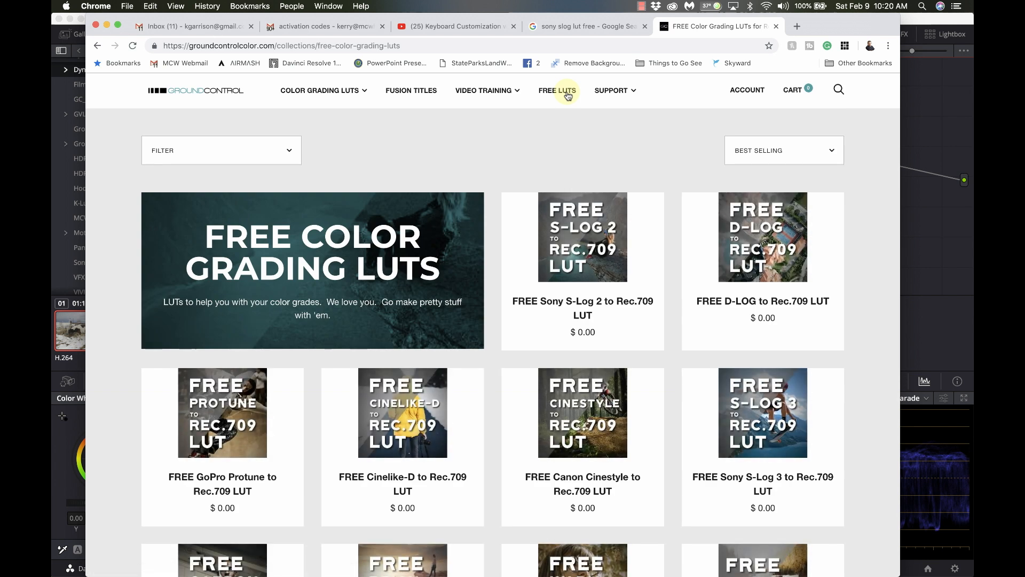
pyautogui.scroll(-3)
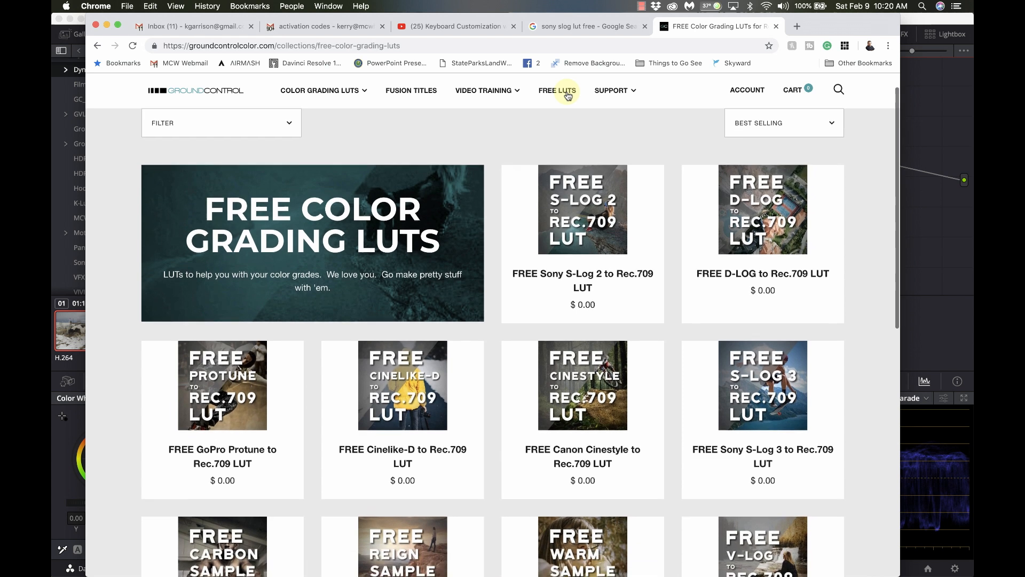
pyautogui.scroll(-3)
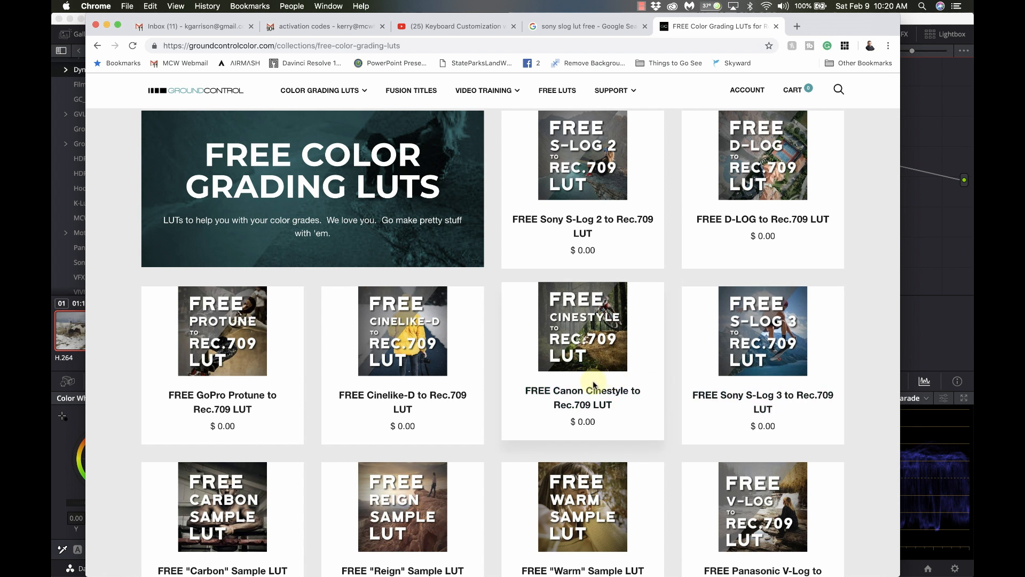
pyautogui.moveTo(322, 391)
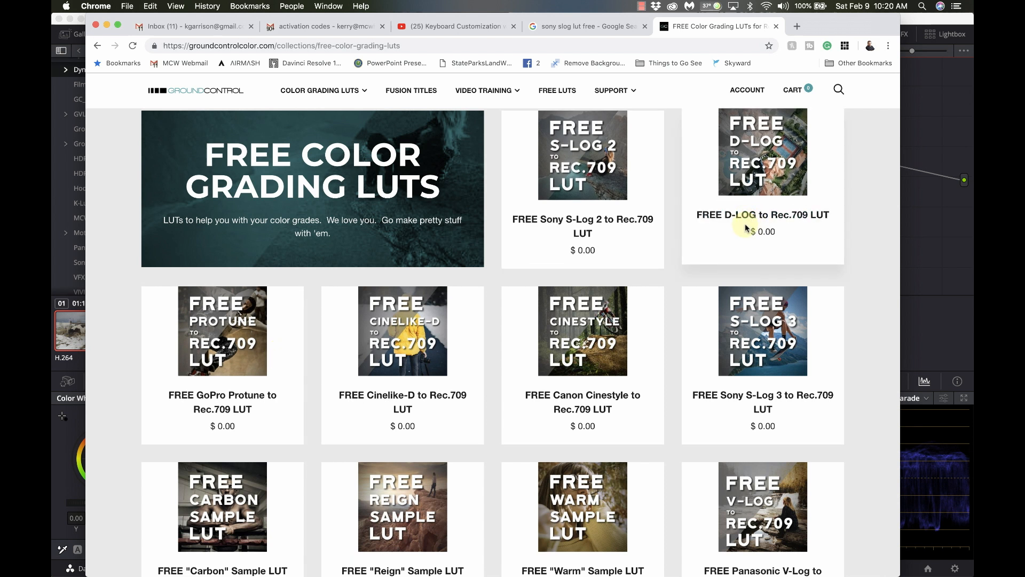
pyautogui.scroll(-3)
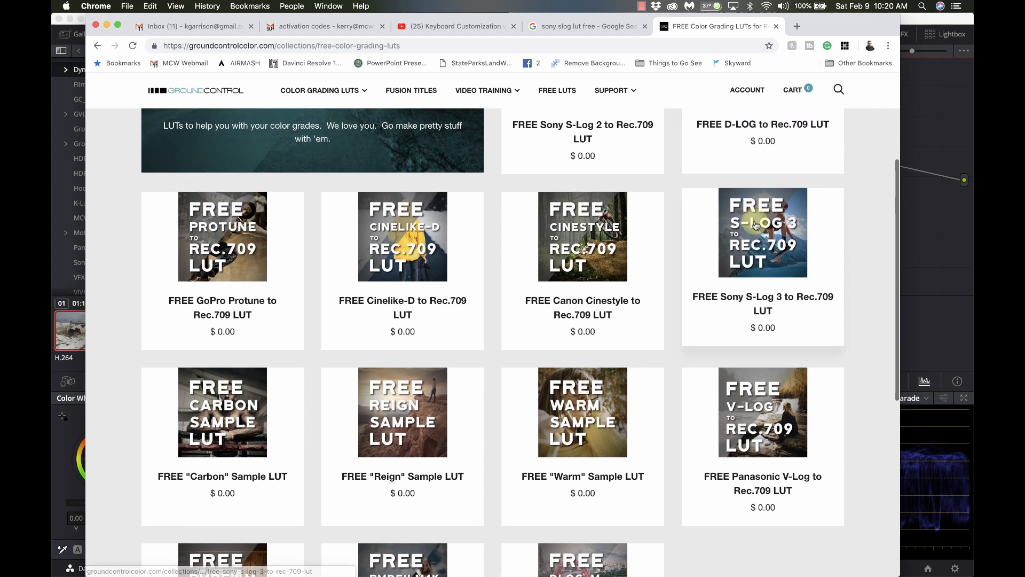
pyautogui.scroll(-3)
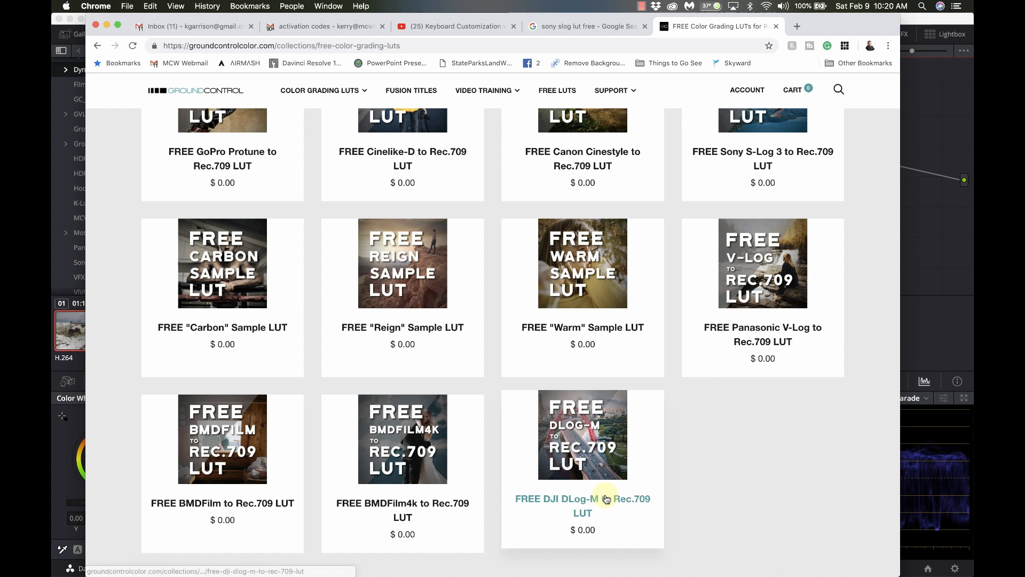
pyautogui.moveTo(636, 483)
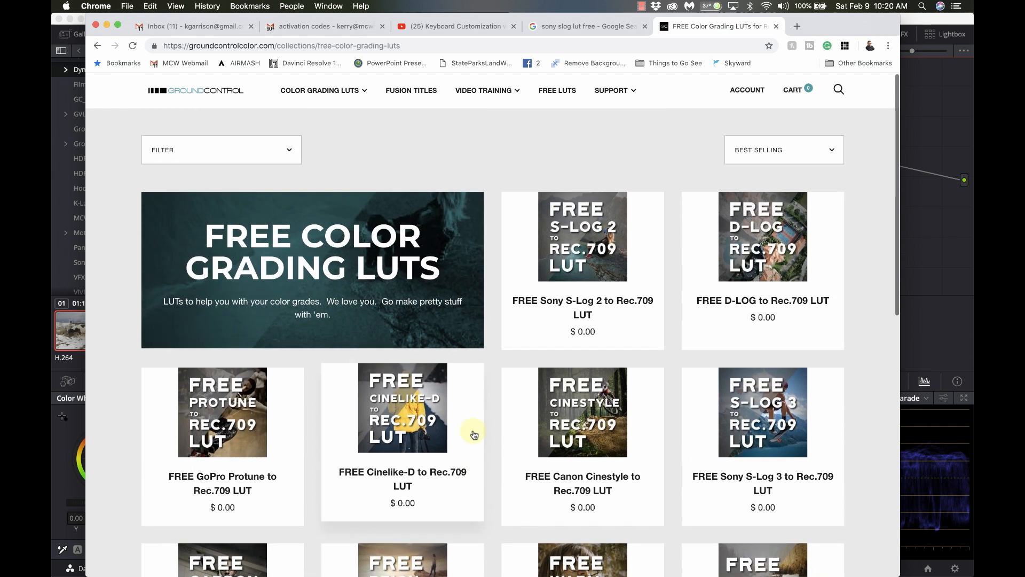
# Under Project Settings > Color Management > Lookup Tables, open the LUT folder in Finder.
pyautogui.scroll(-3)
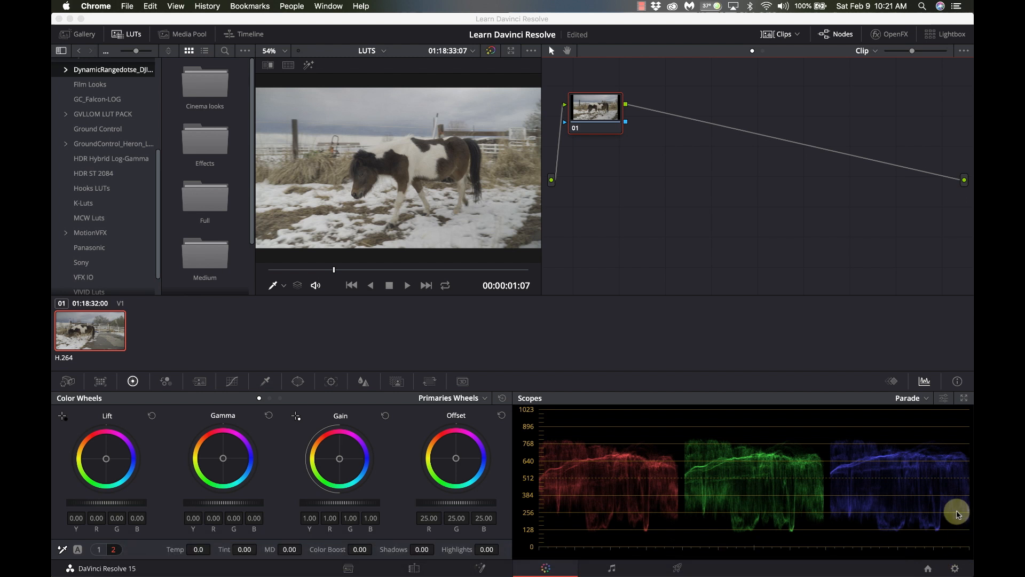
pyautogui.click(954, 568)
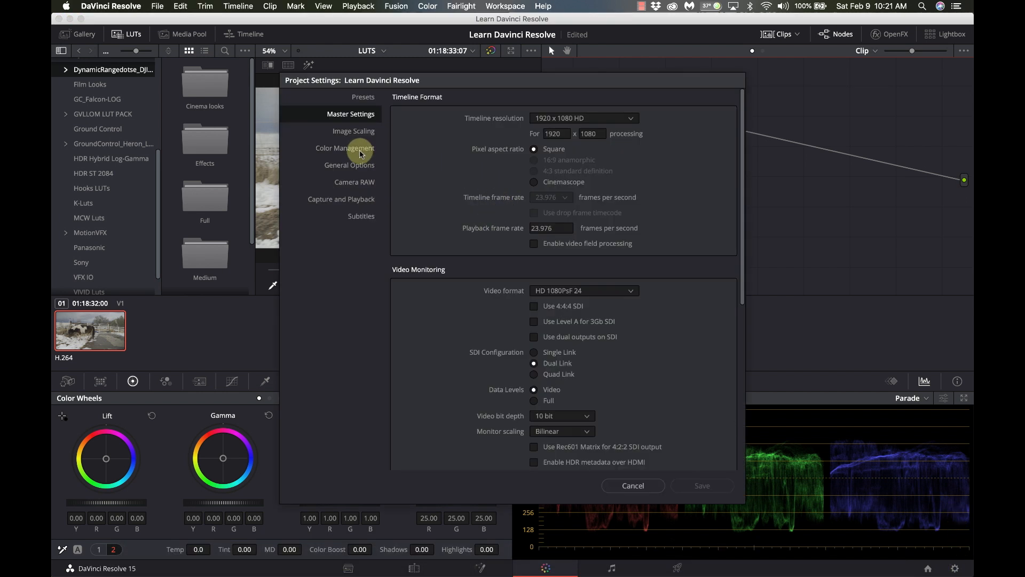
pyautogui.click(344, 148)
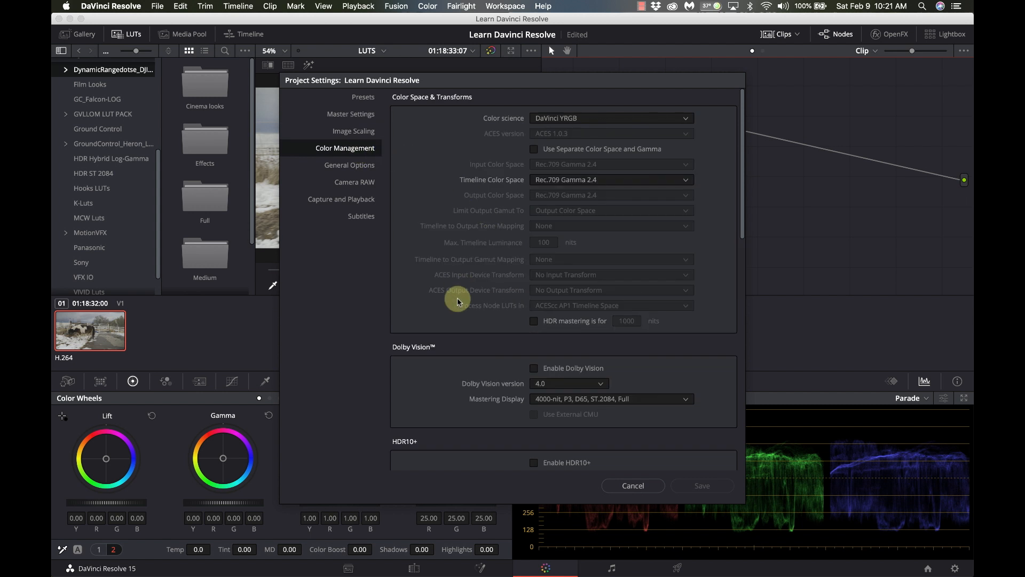
pyautogui.scroll(-3)
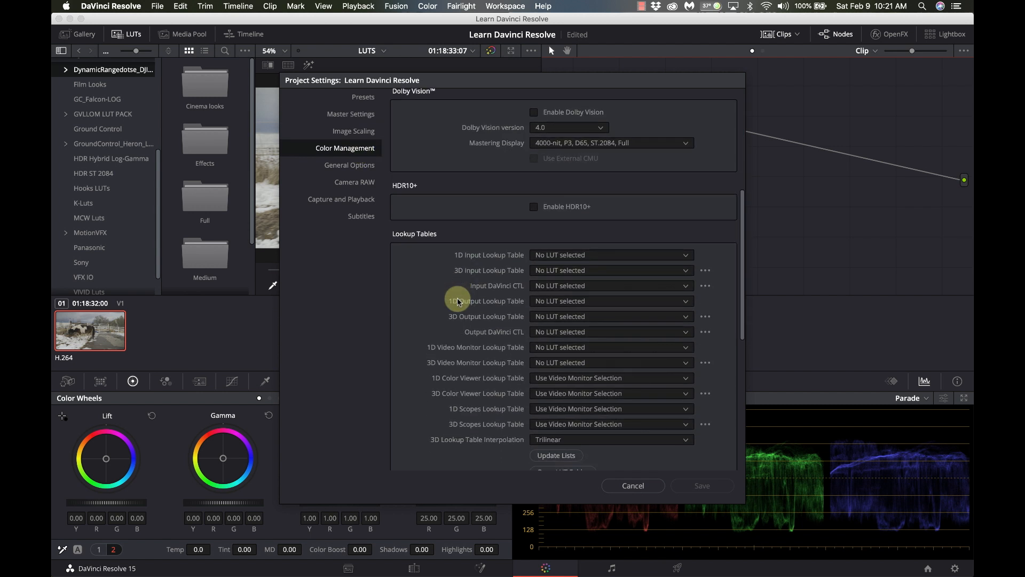
pyautogui.scroll(-3)
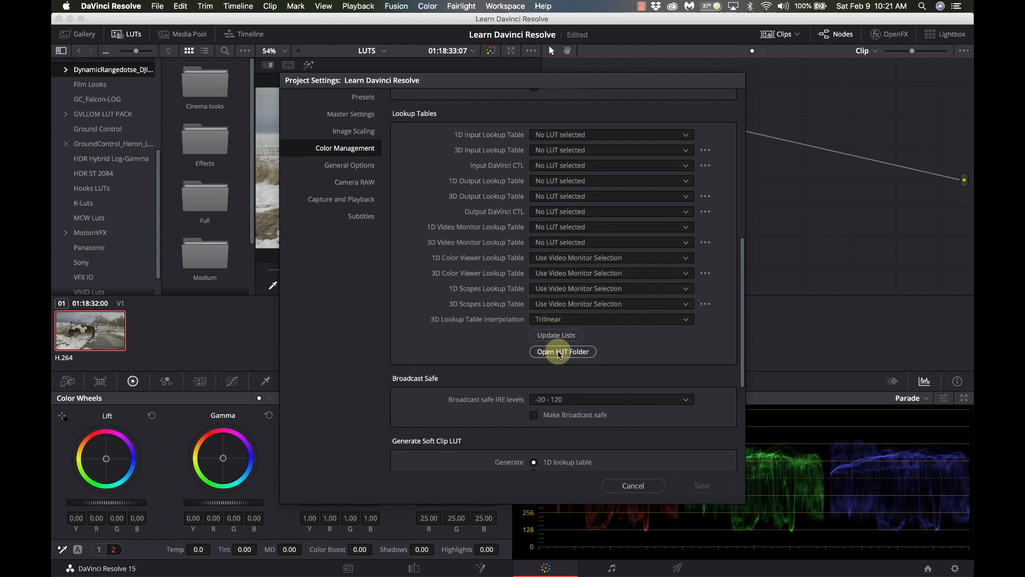
pyautogui.click(562, 352)
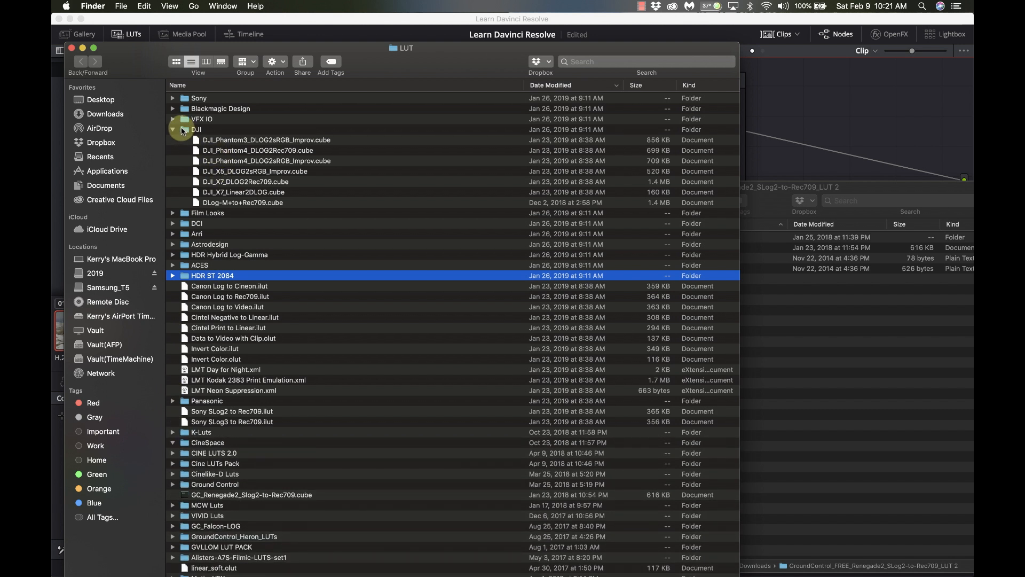
# Collapse DJI, expand Sony, and move GC_Renegade2_Slog2-to-Rec709.cube into the Sony folder.
pyautogui.click(173, 129)
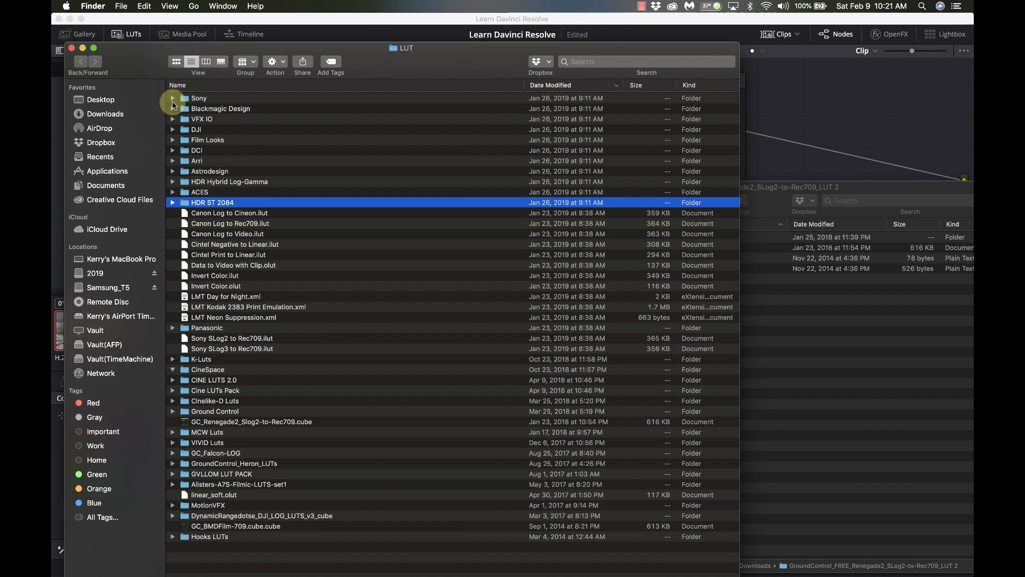
pyautogui.click(173, 98)
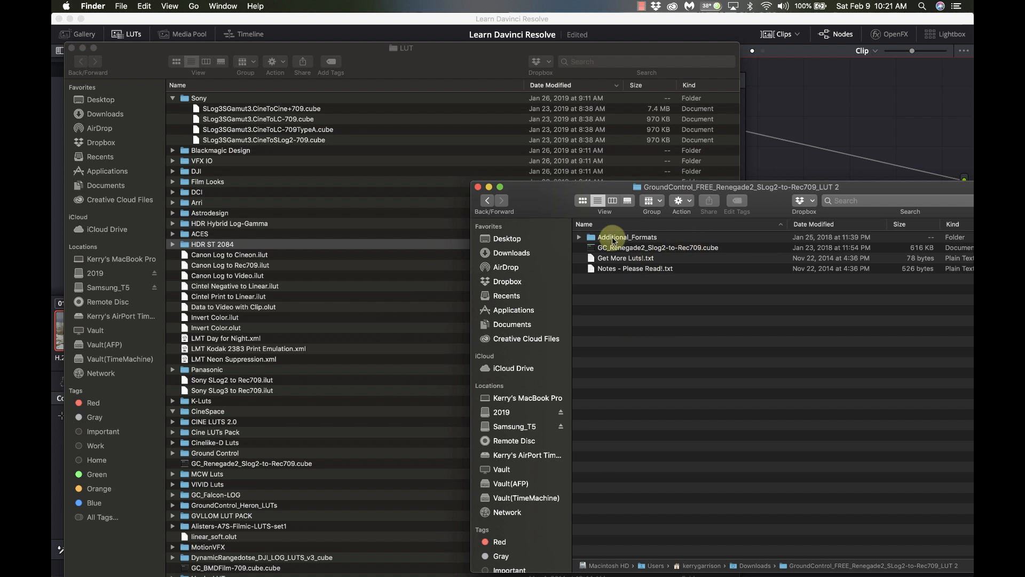
pyautogui.moveTo(673, 250)
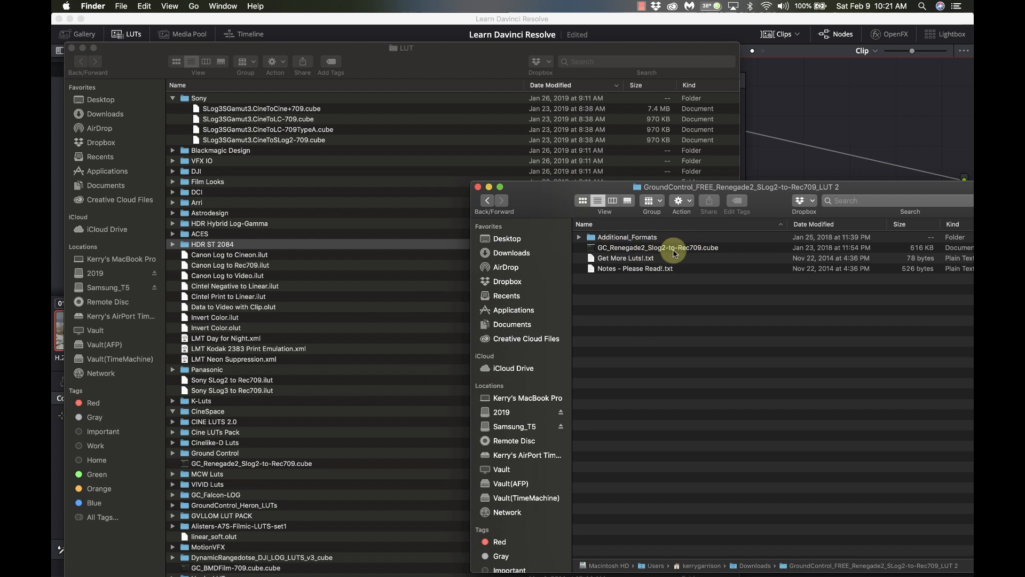
pyautogui.click(657, 247)
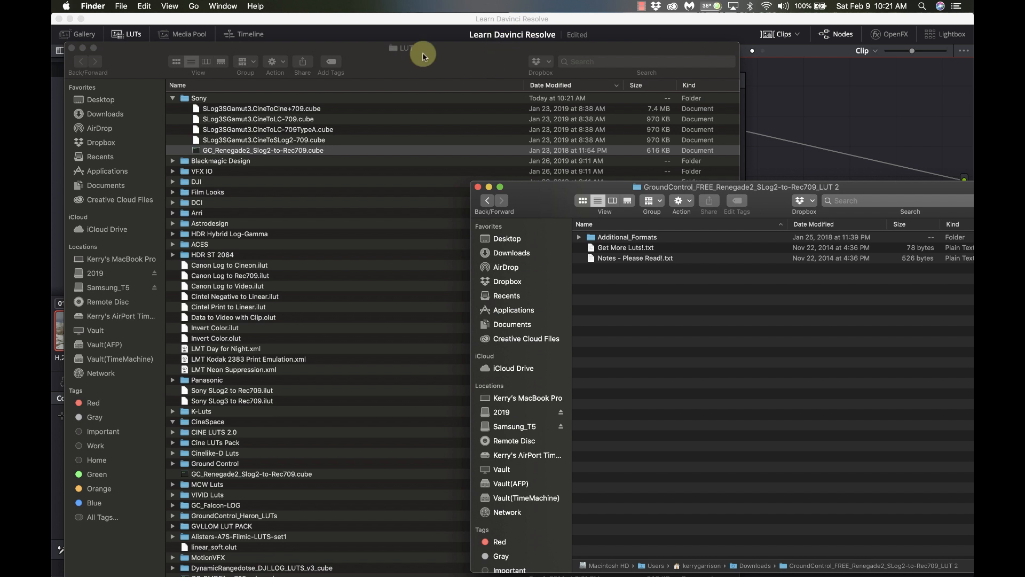
pyautogui.click(478, 187)
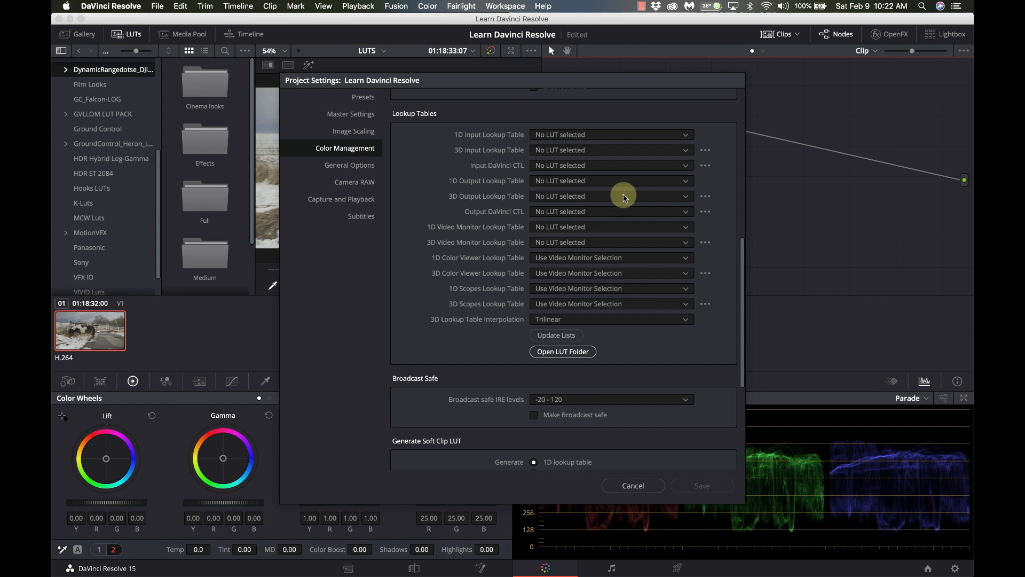
pyautogui.moveTo(560, 365)
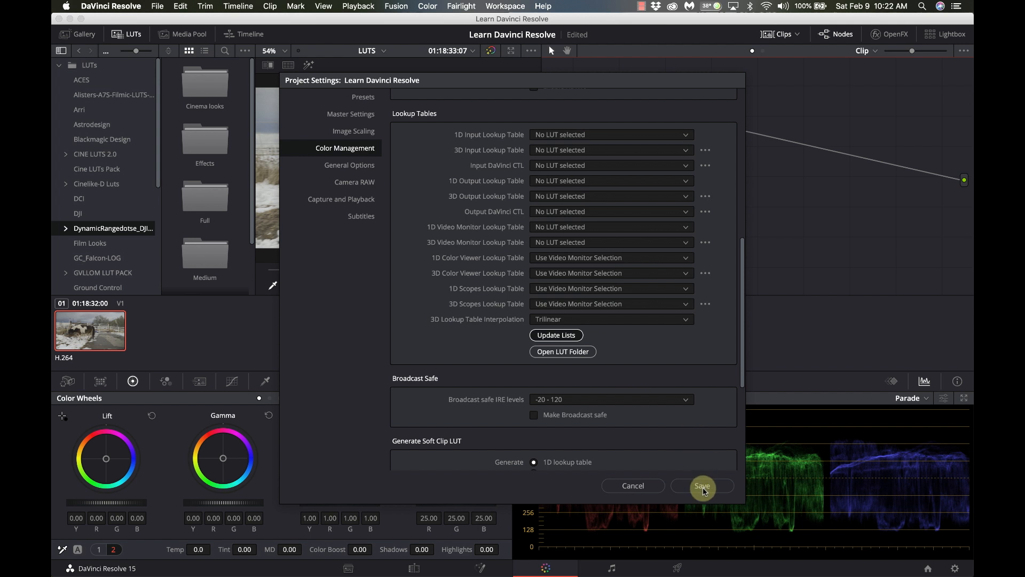
# Save and close Project Settings after updating the LUT lists.
pyautogui.click(701, 485)
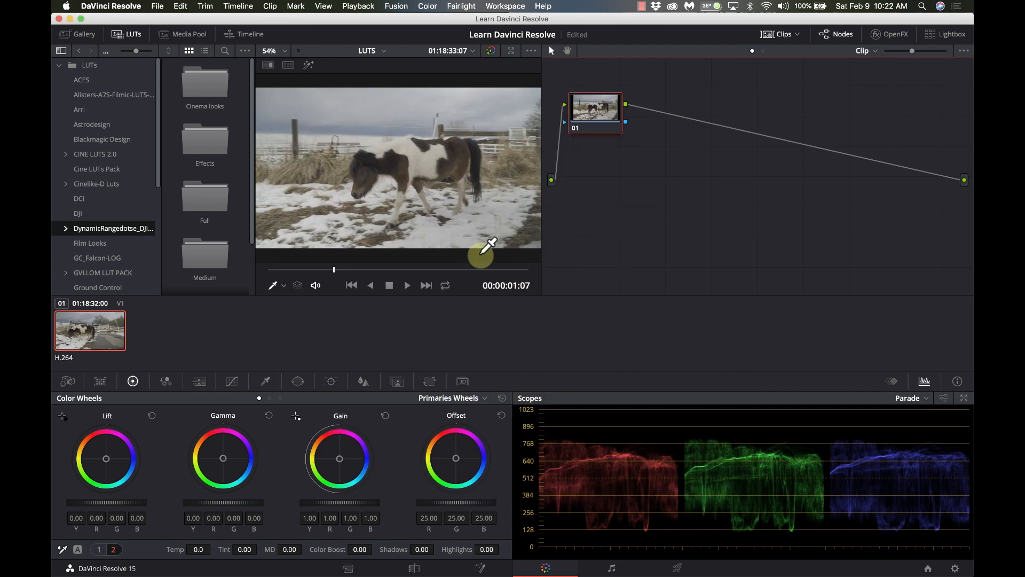
pyautogui.moveTo(133, 198)
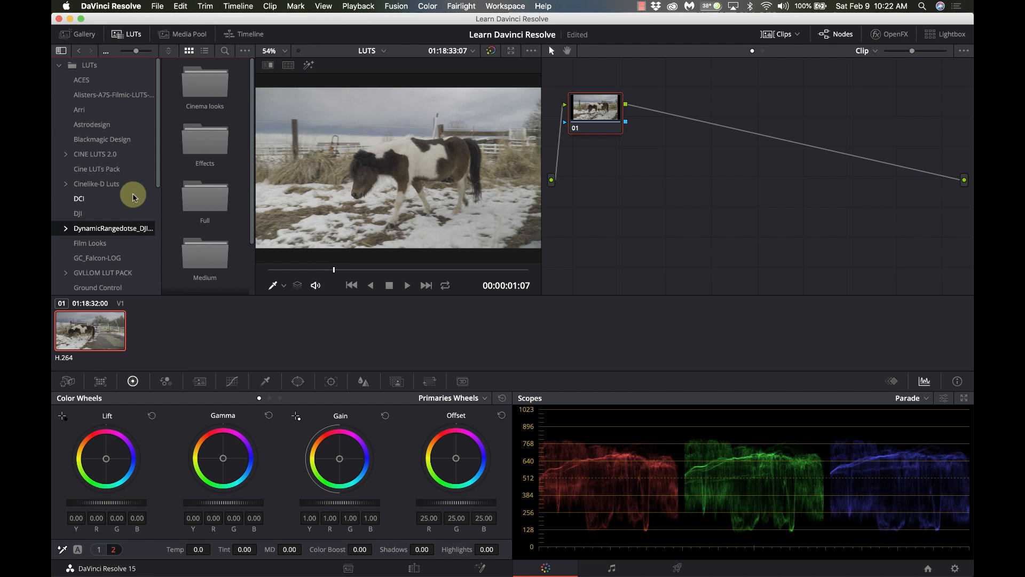
# Open the Sony folder in the LUT browser and toggle the LUTs panel off and on.
pyautogui.scroll(-3)
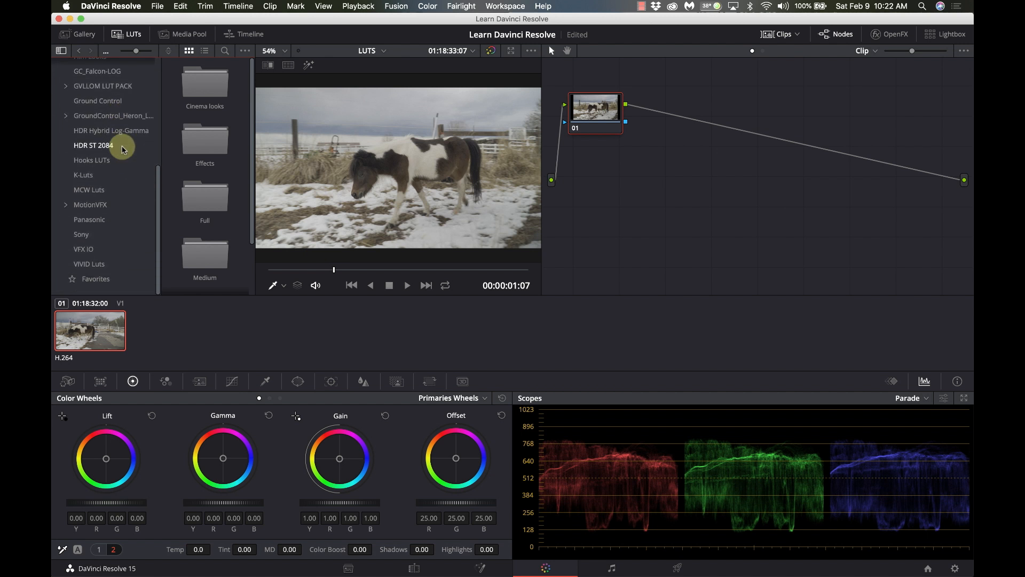
pyautogui.click(81, 234)
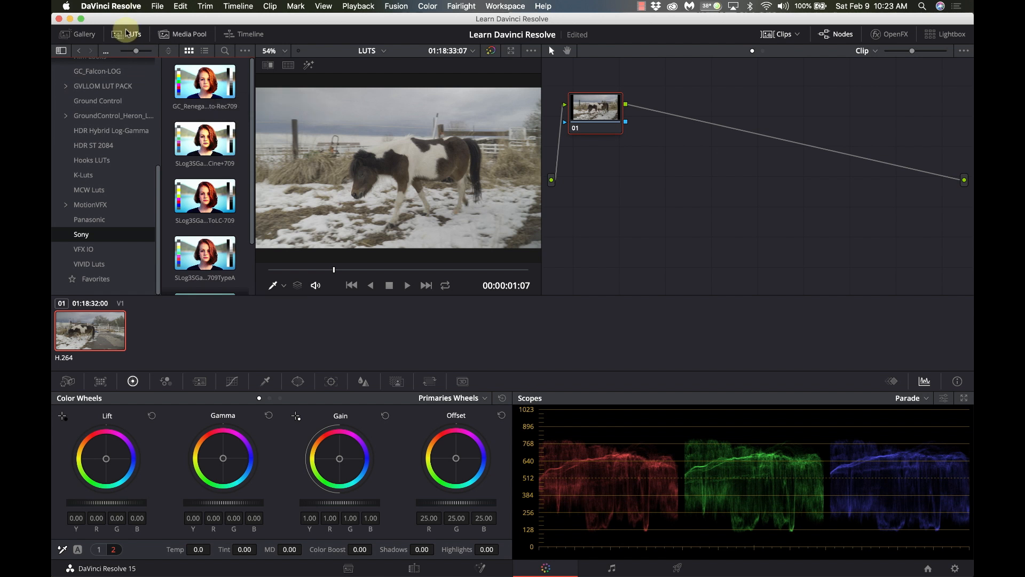
pyautogui.click(129, 34)
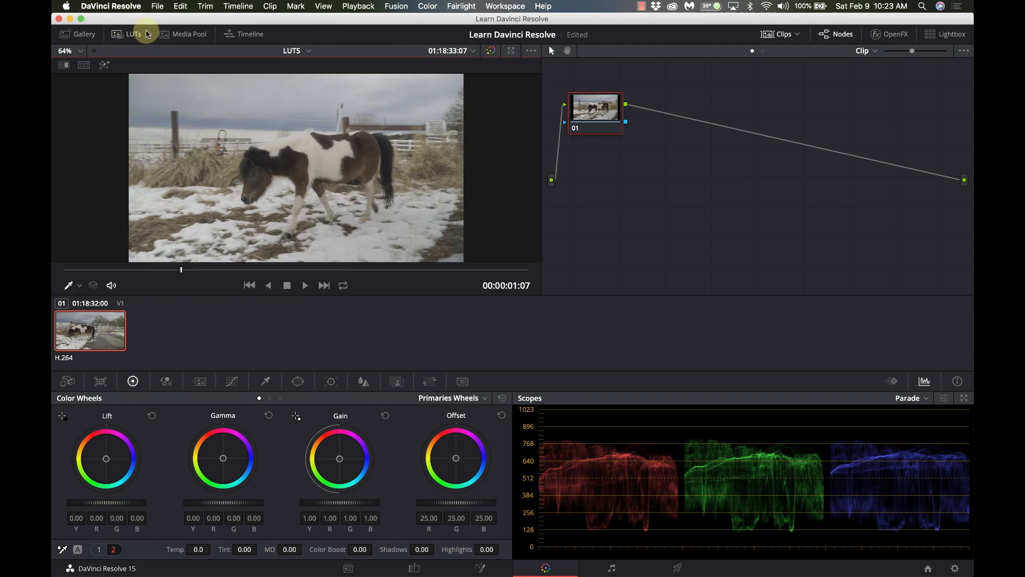
pyautogui.click(128, 34)
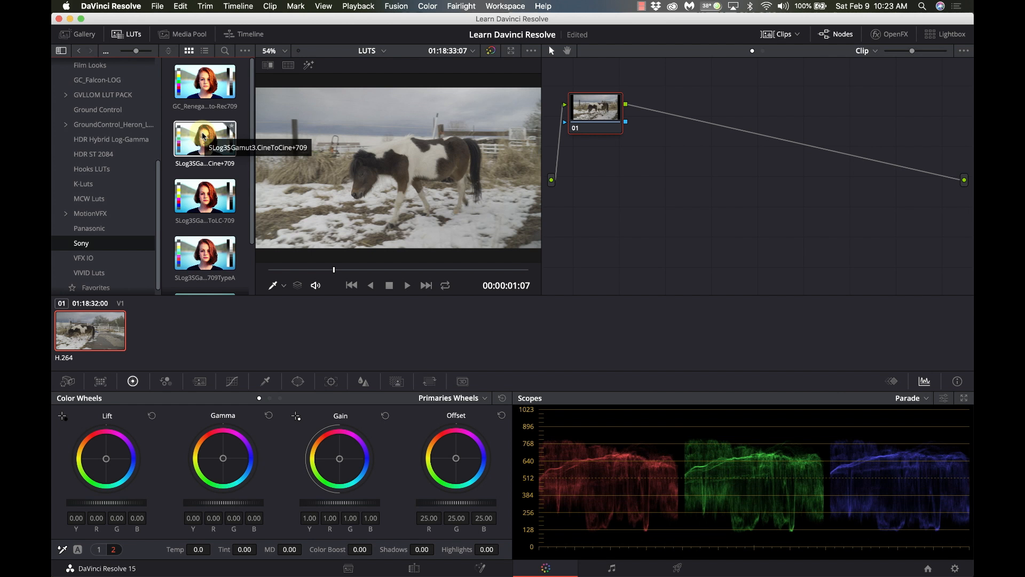
pyautogui.moveTo(204, 198)
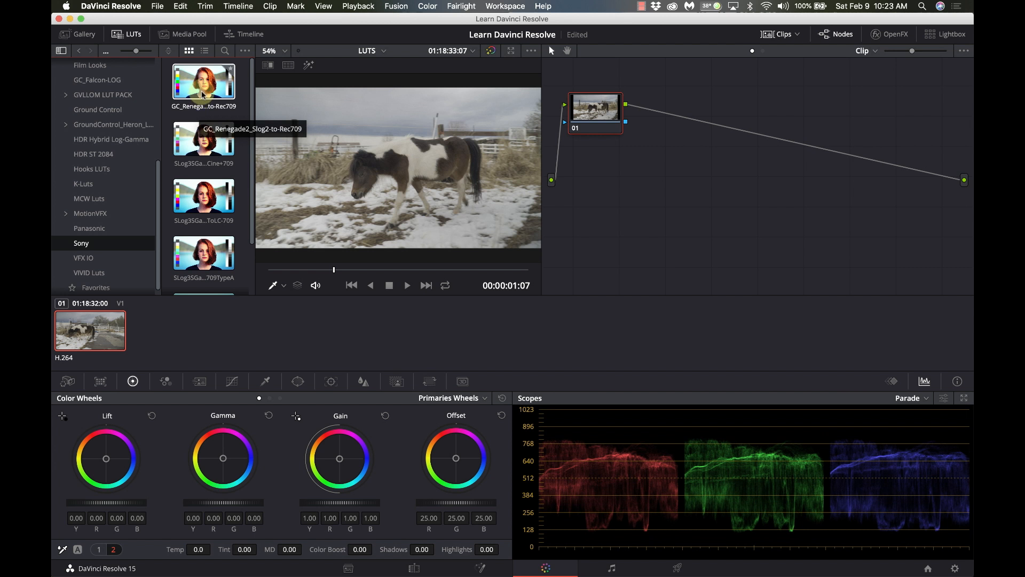
# Apply the GC_Renegade2_Slog2-to-Rec709 LUT to node 01.
pyautogui.click(203, 81)
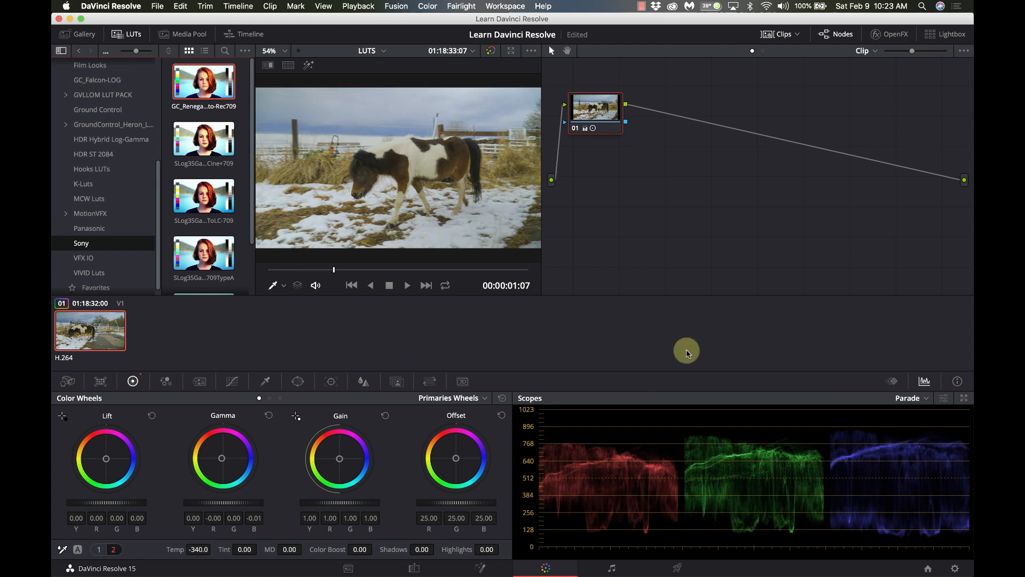
pyautogui.moveTo(551, 397)
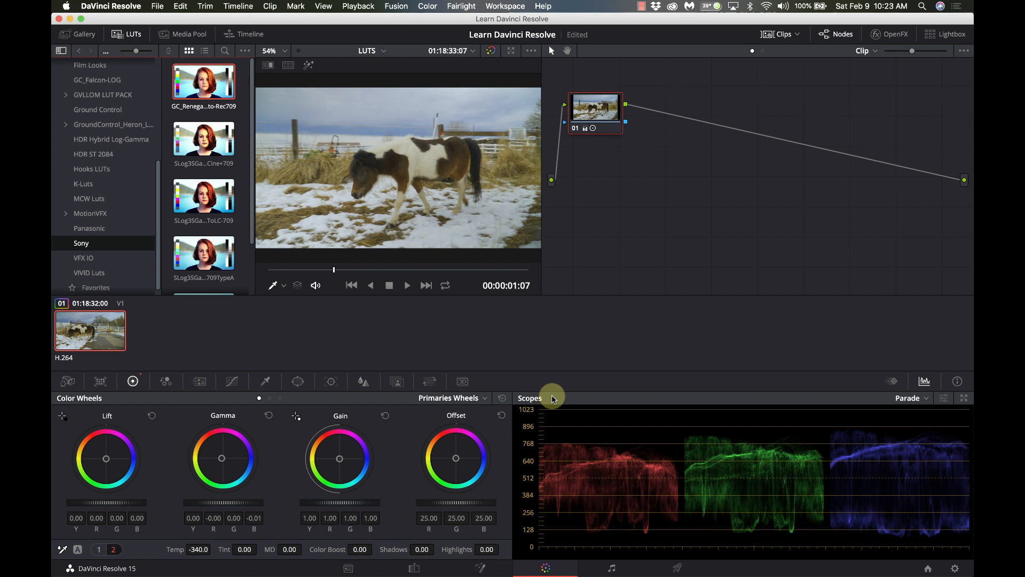
pyautogui.rightClick(594, 111)
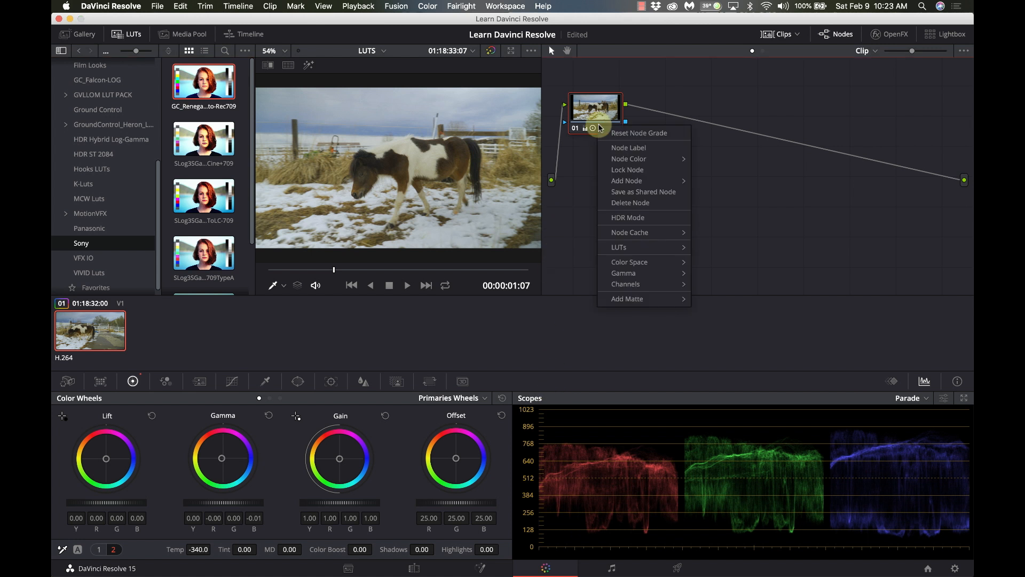
# Reset node 01's grade, raise the Gain master dial, and lower Lift slightly.
pyautogui.click(638, 133)
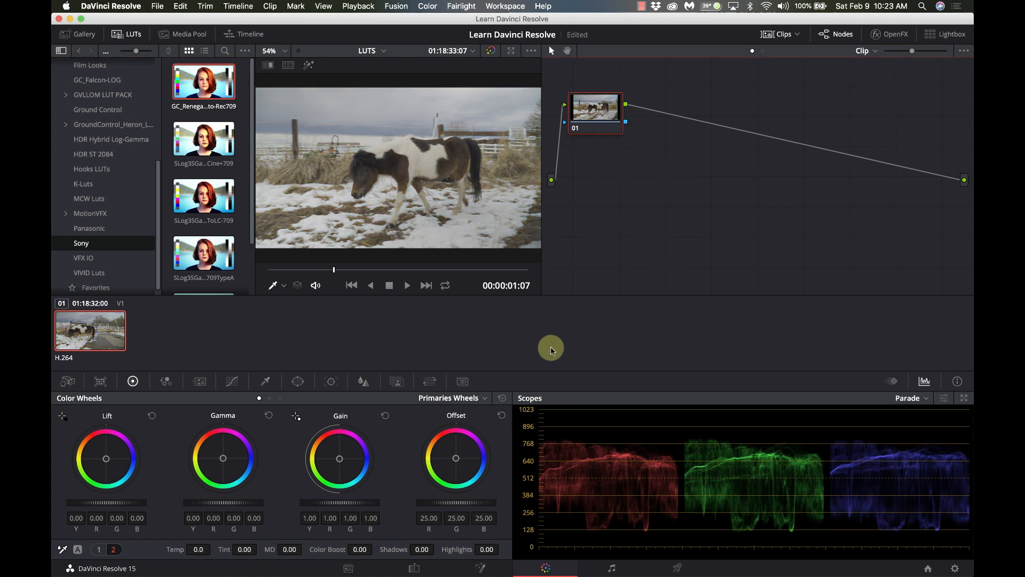
pyautogui.moveTo(565, 438)
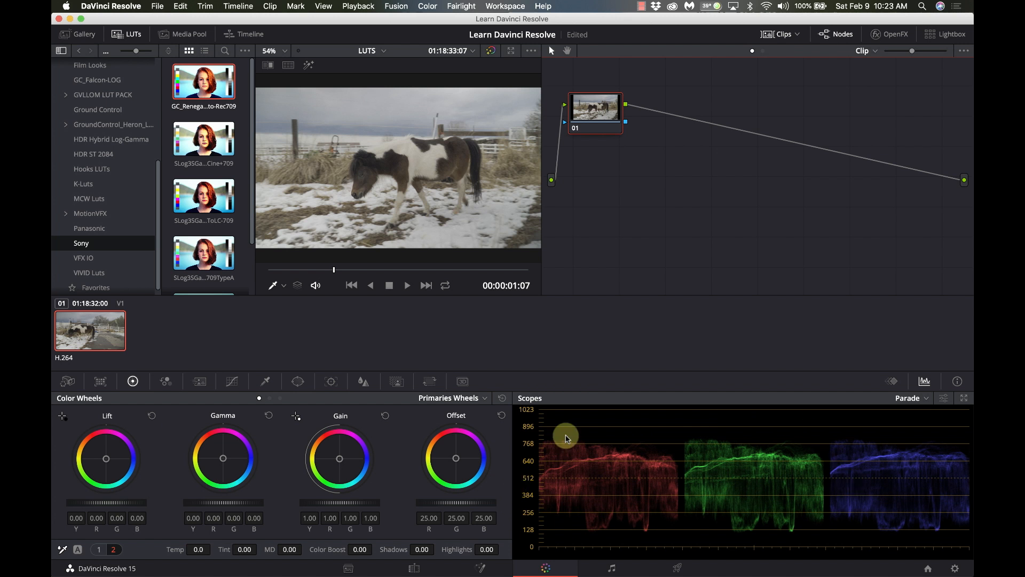
pyautogui.moveTo(746, 447)
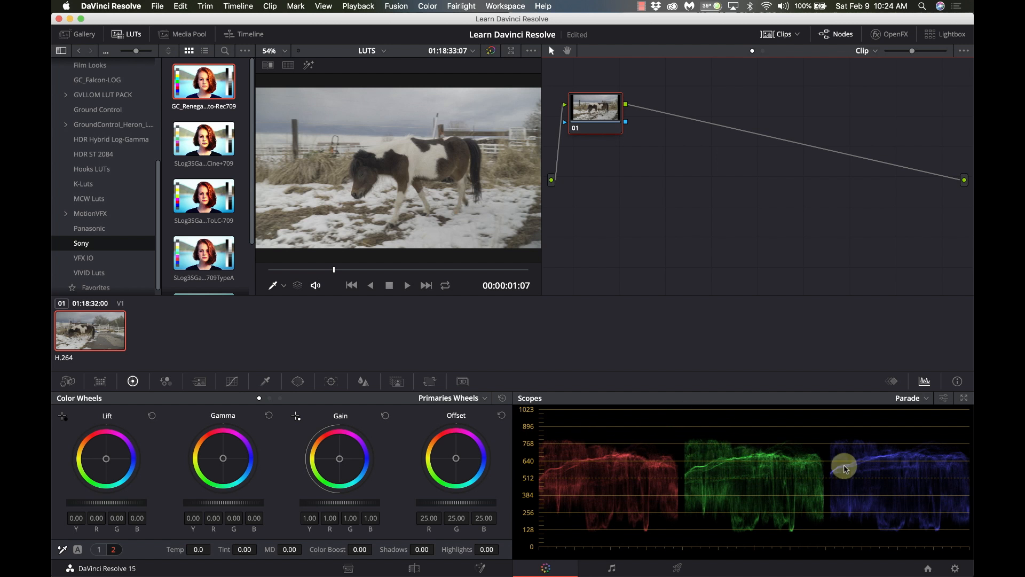
pyautogui.moveTo(614, 456)
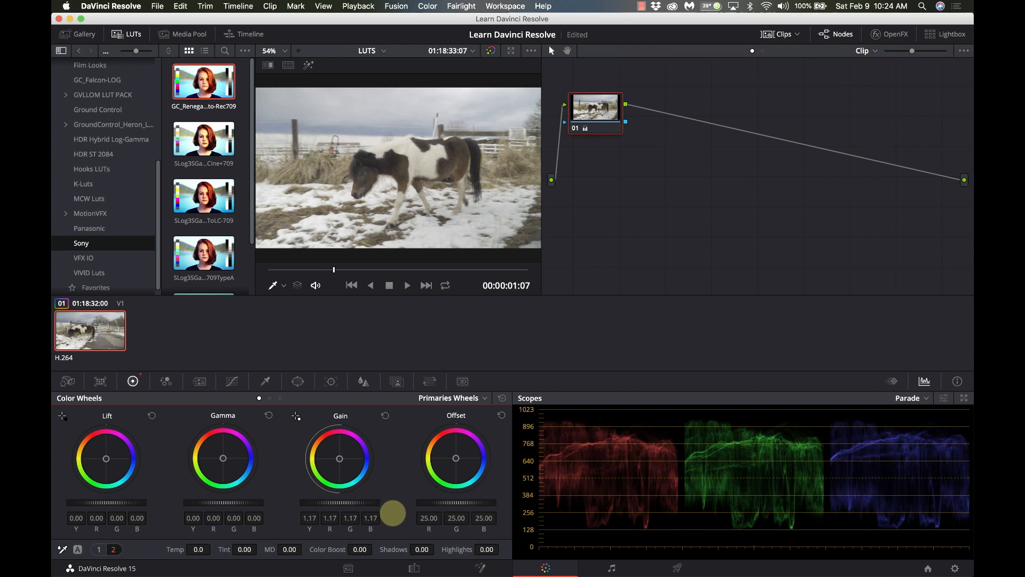
pyautogui.moveTo(392, 513); pyautogui.dragTo(88, 497)
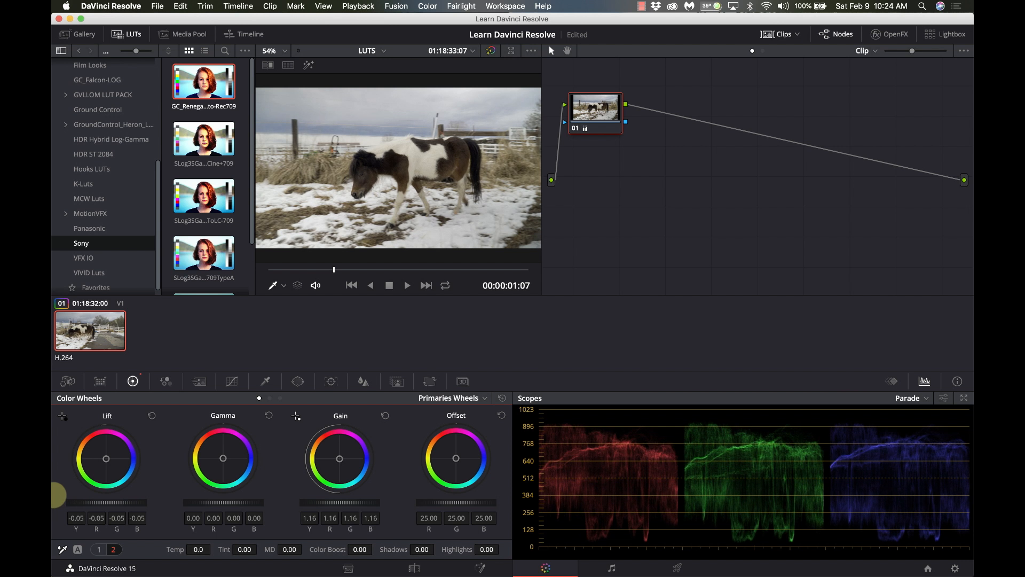
pyautogui.moveTo(58, 501); pyautogui.dragTo(103, 501)
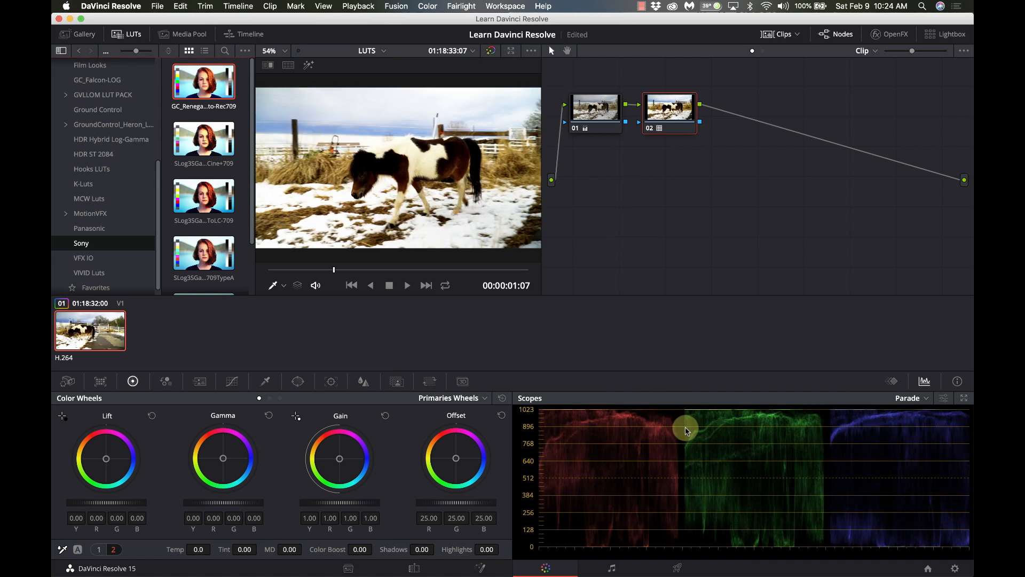
pyautogui.moveTo(672, 483)
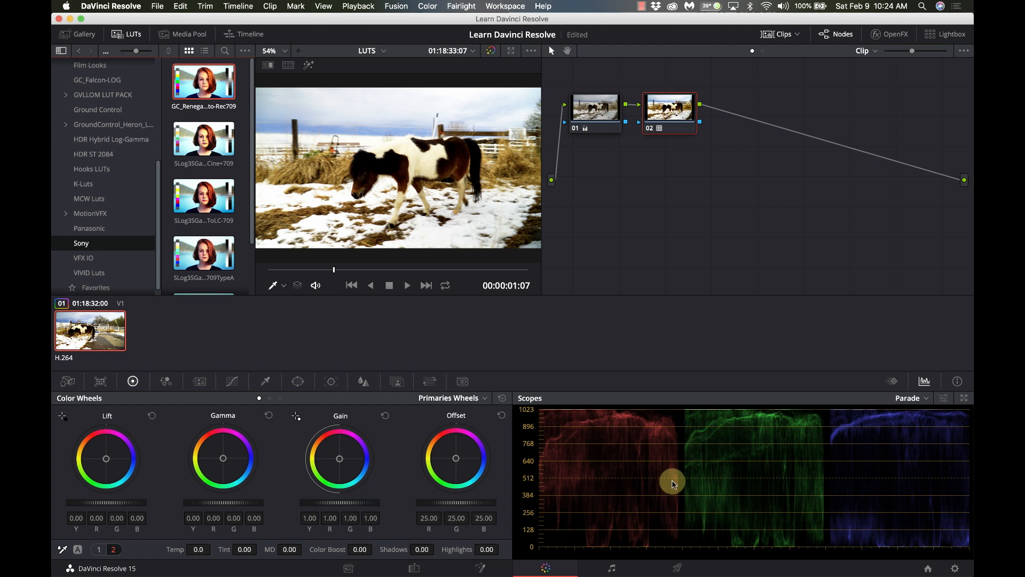
pyautogui.moveTo(657, 278)
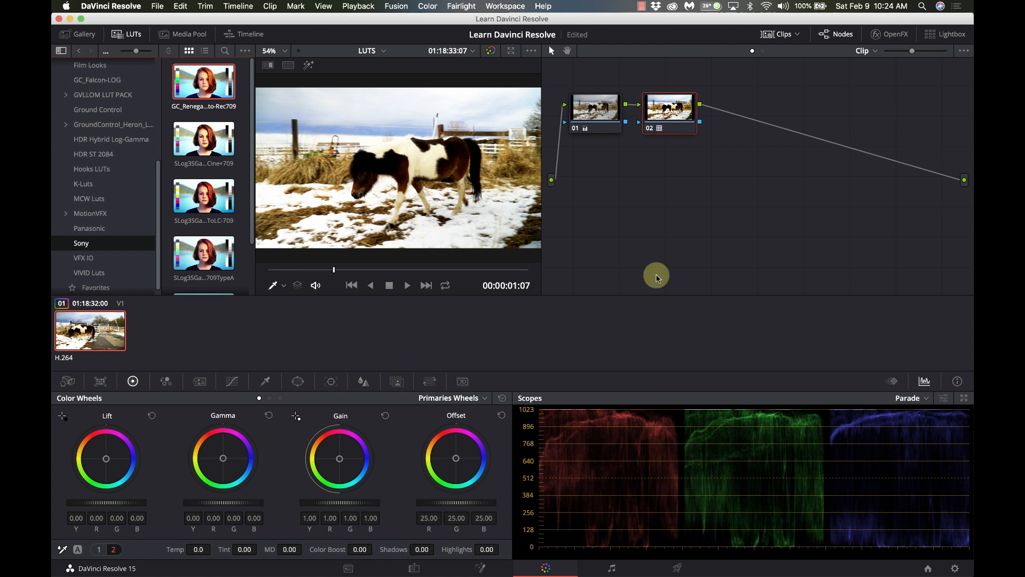
# On node 01, pull Gain back down to 1.04 and return Lift to neutral.
pyautogui.click(594, 108)
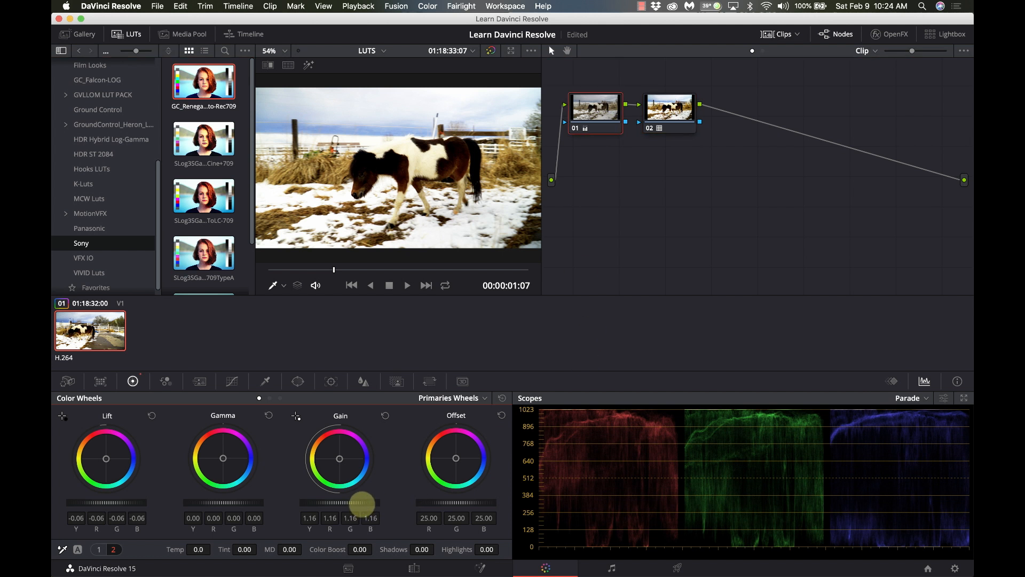
pyautogui.moveTo(362, 502); pyautogui.dragTo(312, 509)
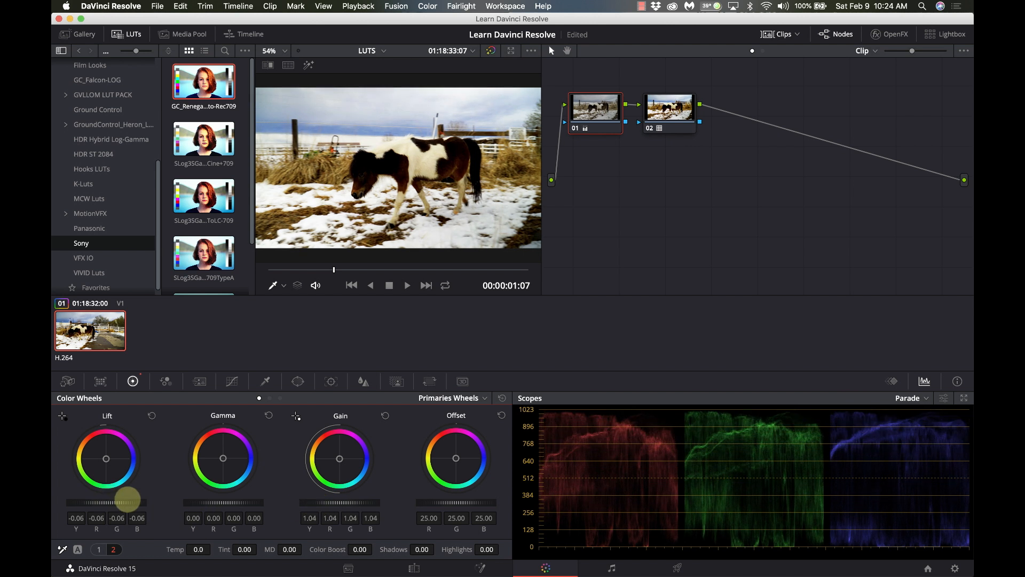
pyautogui.moveTo(127, 498); pyautogui.dragTo(155, 498)
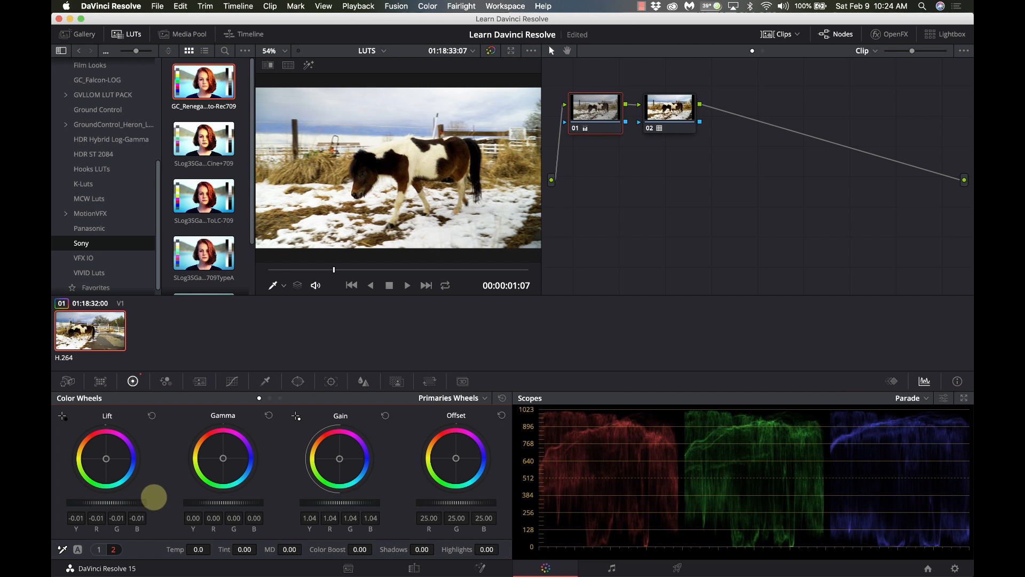
pyautogui.moveTo(154, 498); pyautogui.dragTo(147, 506)
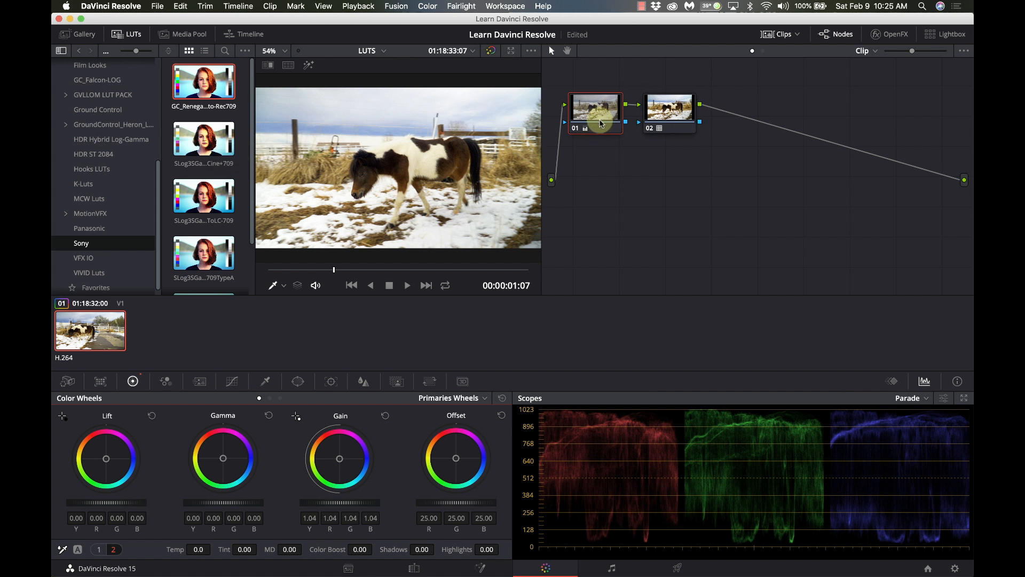
pyautogui.moveTo(725, 156)
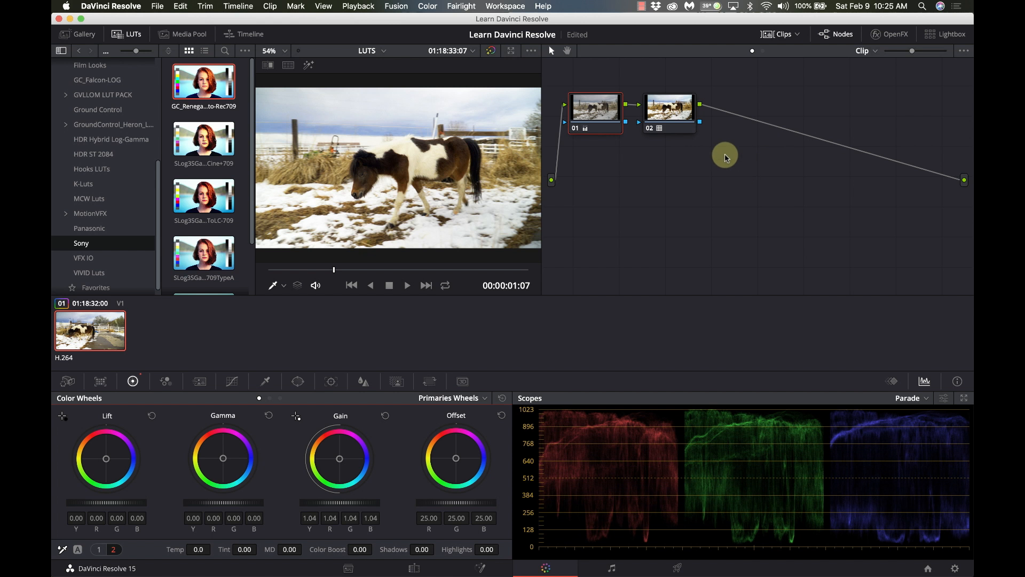
# Add serial node 03 and preview the VIVID Luts Action-Base look on it.
pyautogui.click(667, 108)
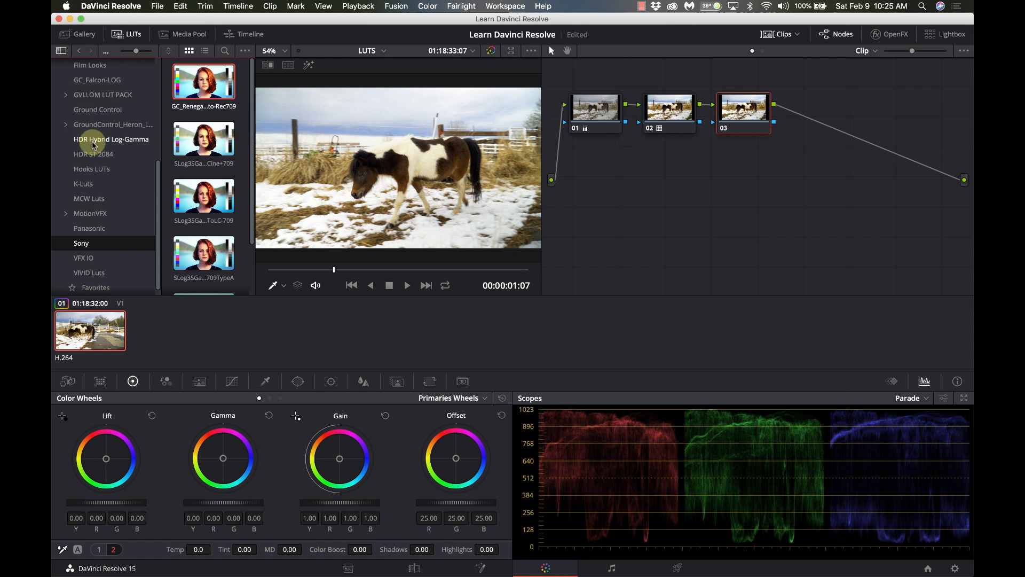
pyautogui.click(87, 180)
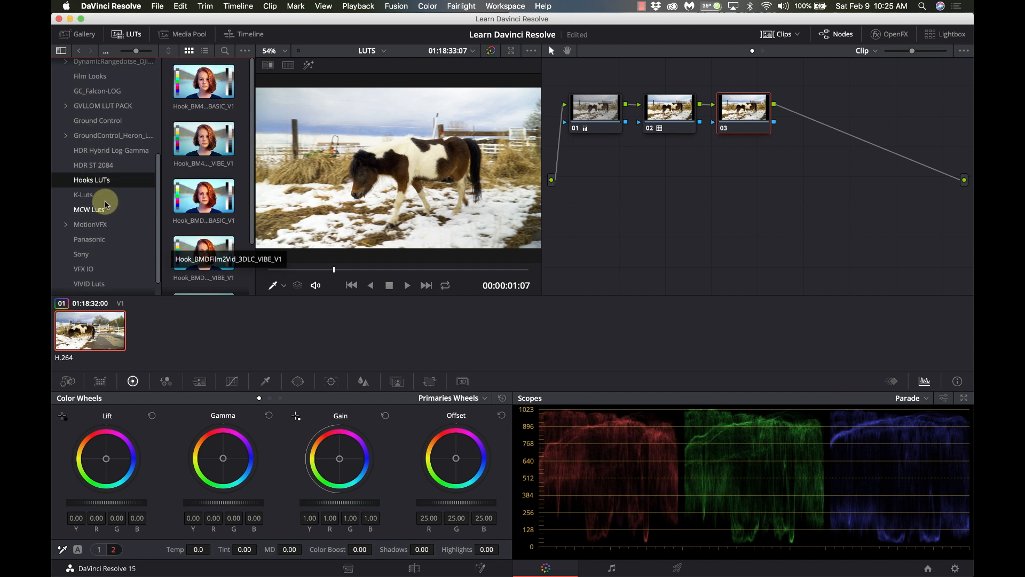
pyautogui.moveTo(64, 227)
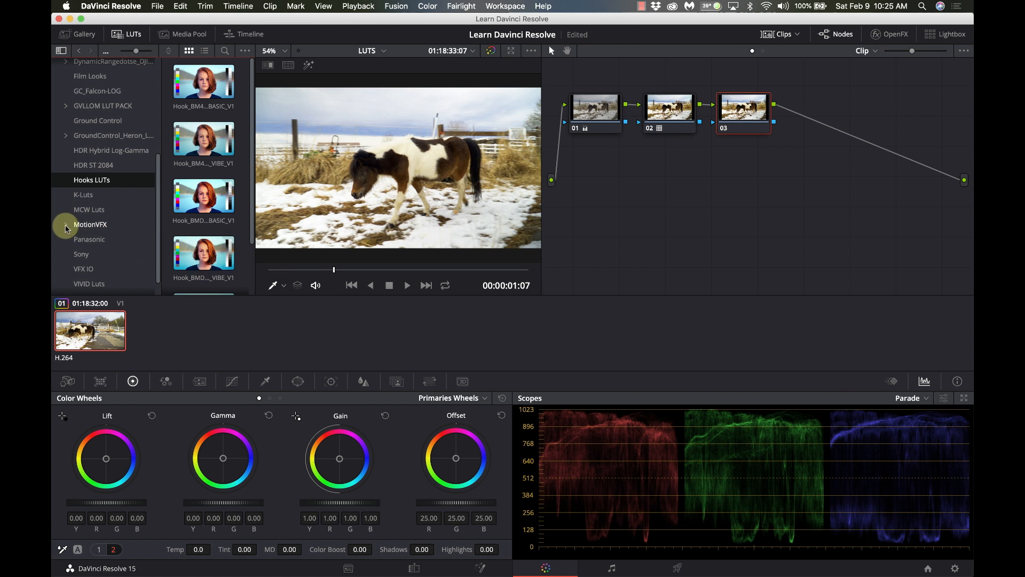
pyautogui.click(65, 224)
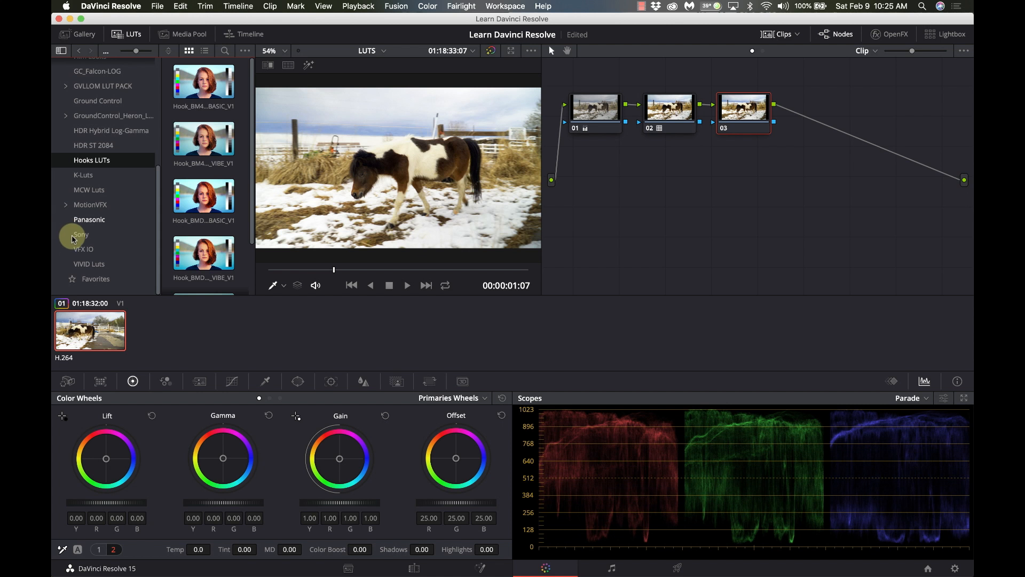
pyautogui.click(89, 263)
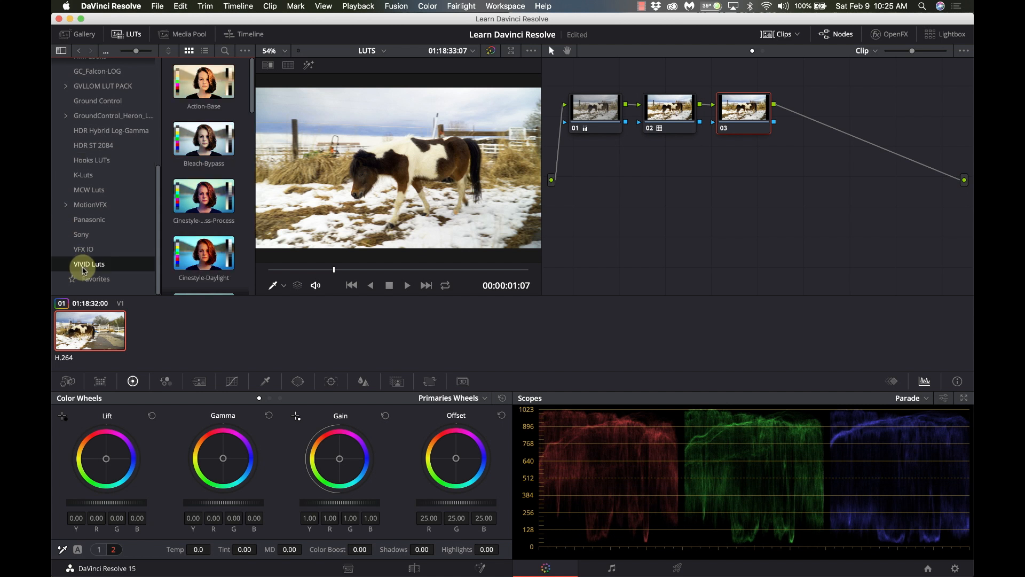
pyautogui.moveTo(139, 256)
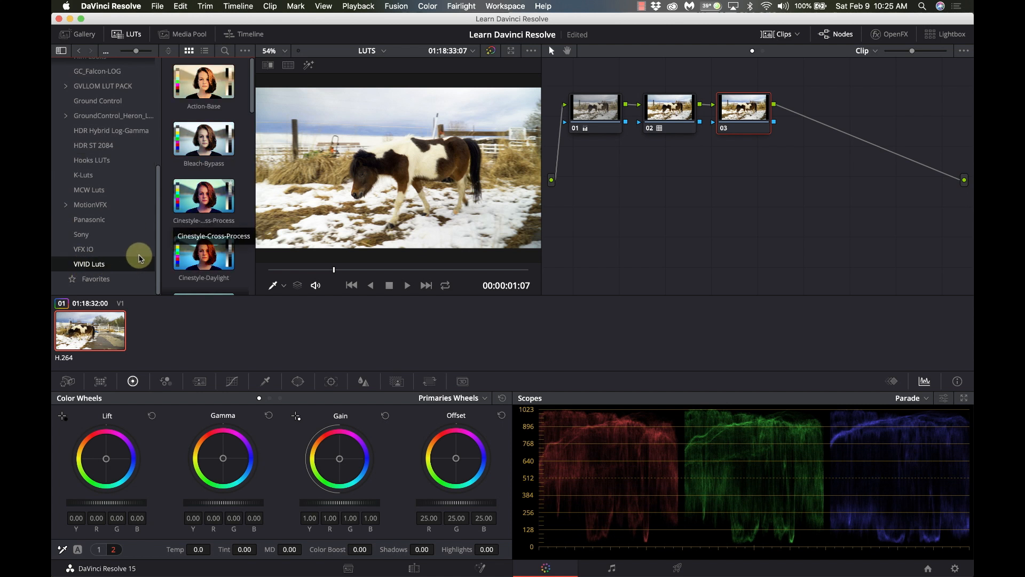
pyautogui.doubleClick(204, 137)
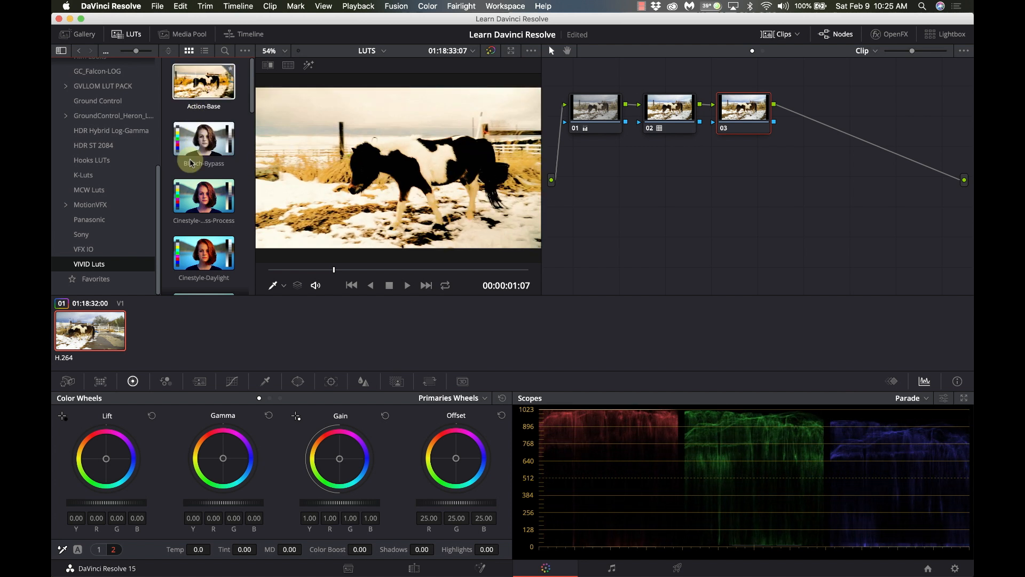
# Scroll the LUT folder list and browse a different LUT collection.
pyautogui.scroll(-3)
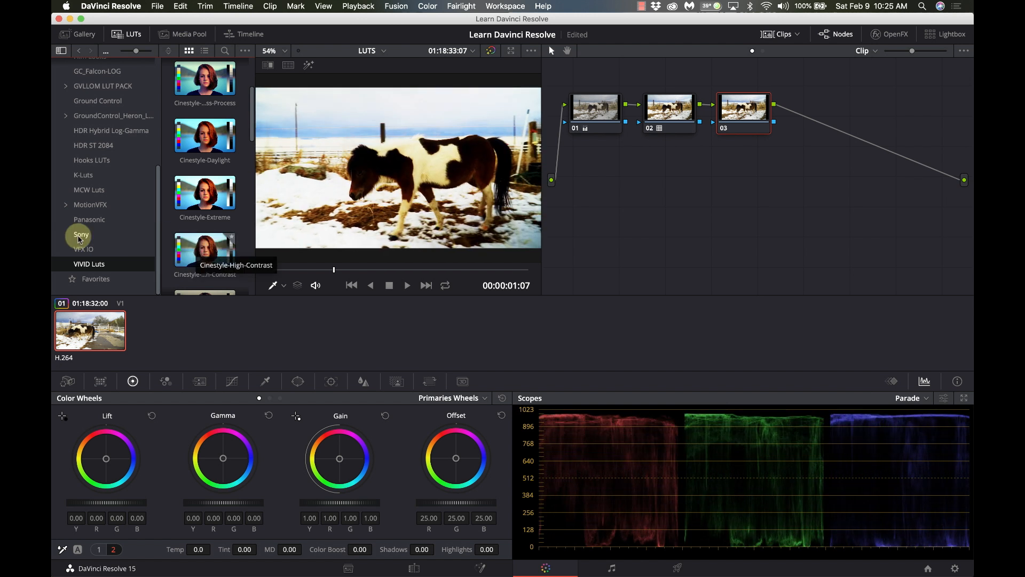
pyautogui.click(65, 204)
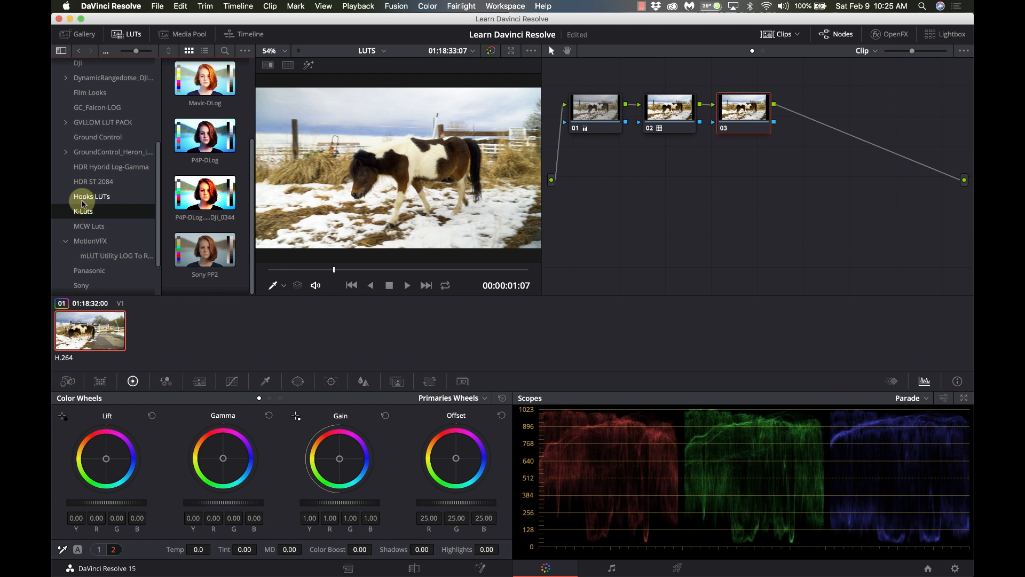
pyautogui.click(91, 196)
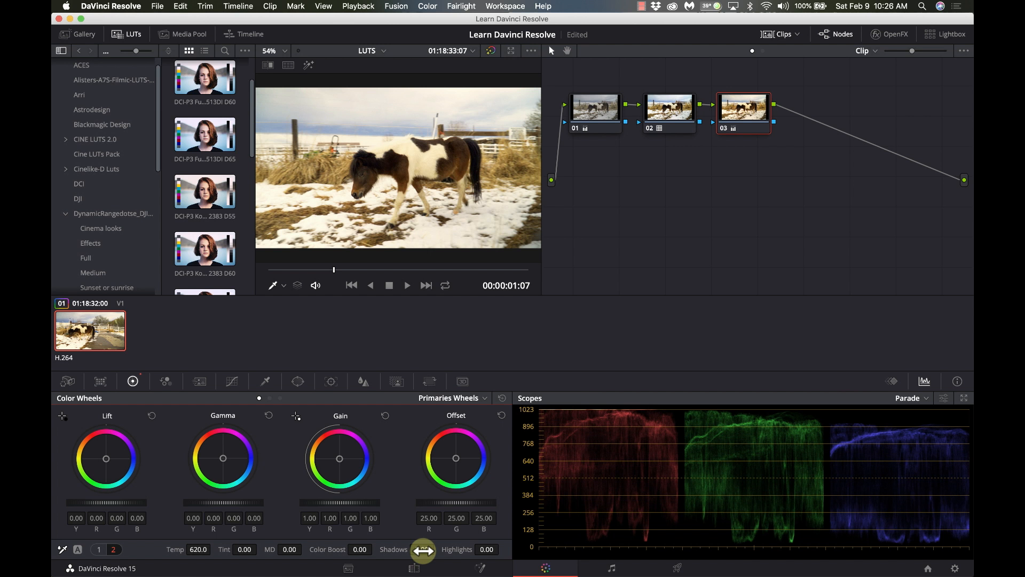
# Drag the Shadows control on the look node to adjust its shadow grade.
pyautogui.moveTo(423, 549); pyautogui.dragTo(431, 549)
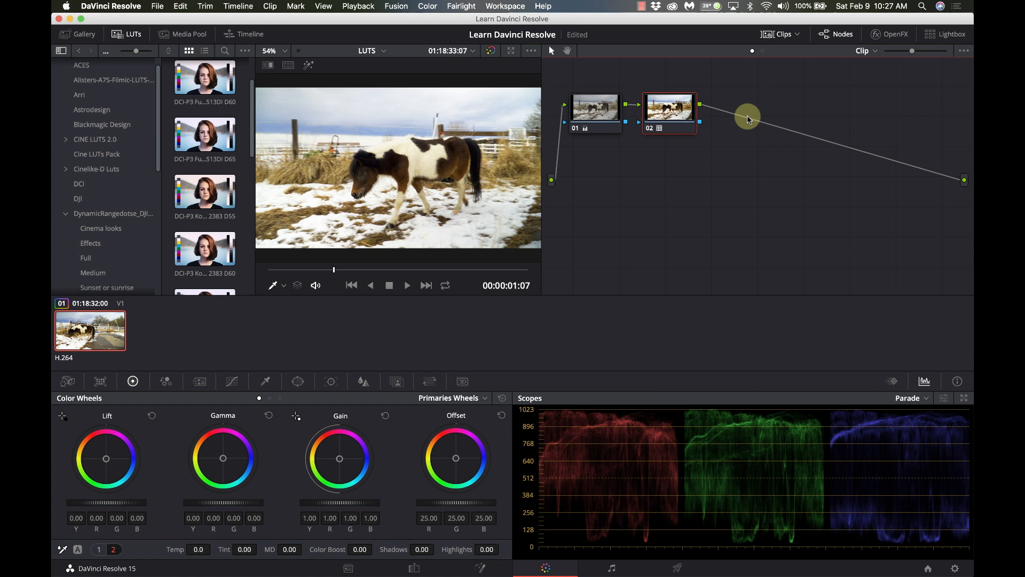
pyautogui.moveTo(594, 124)
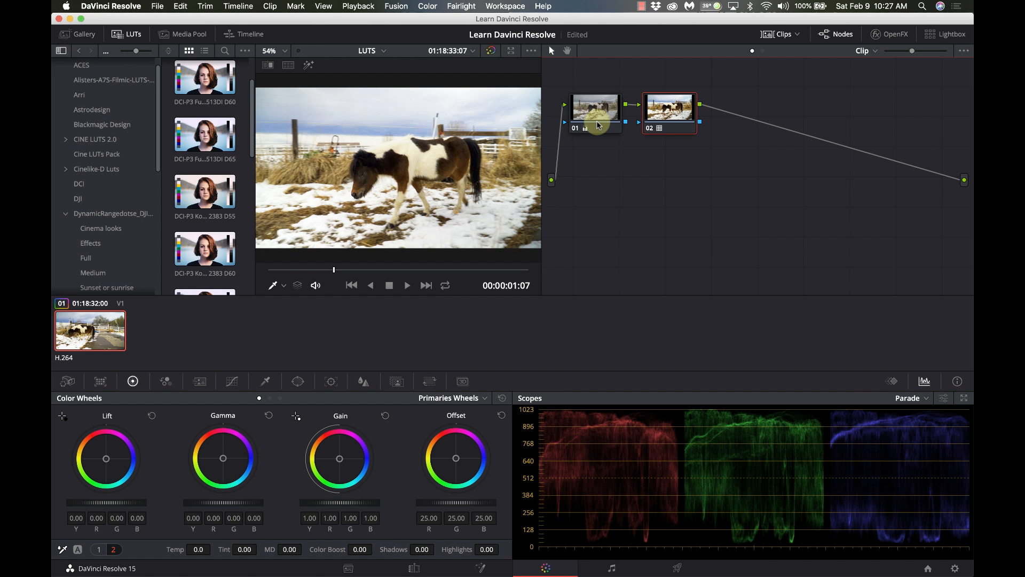
pyautogui.moveTo(661, 110)
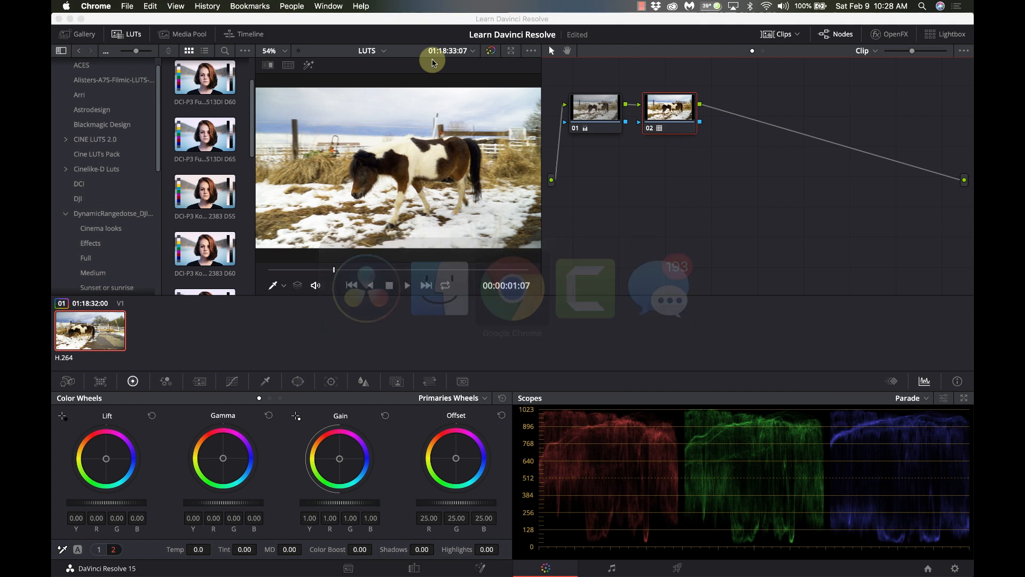
# Switch to Chrome and scroll the Ground Control free LUTs page past BMDFilm, BMDFilm4K and DJI DLog-M.
pyautogui.click(285, 560)
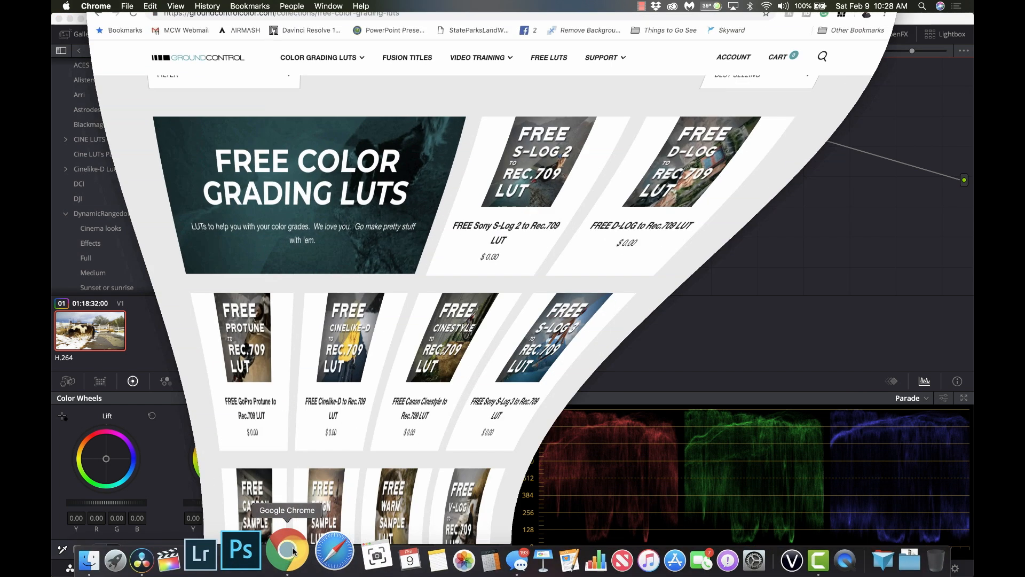
pyautogui.click(286, 549)
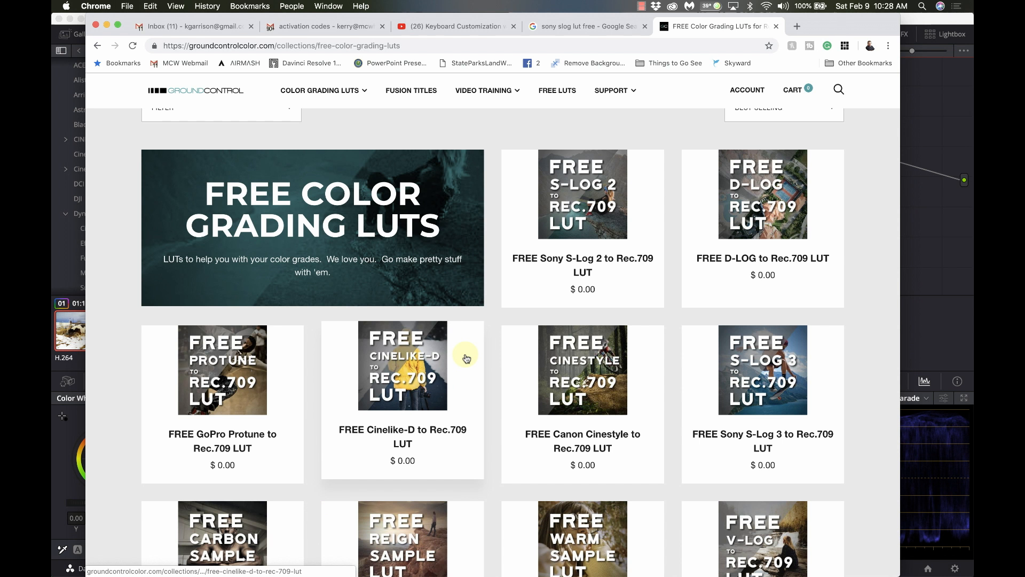
pyautogui.scroll(-3)
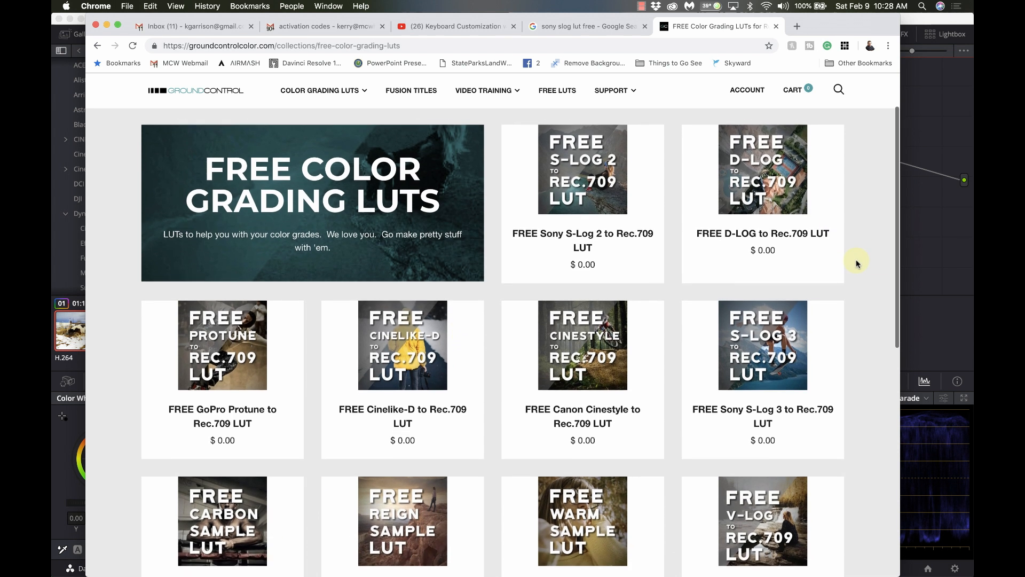
pyautogui.scroll(-3)
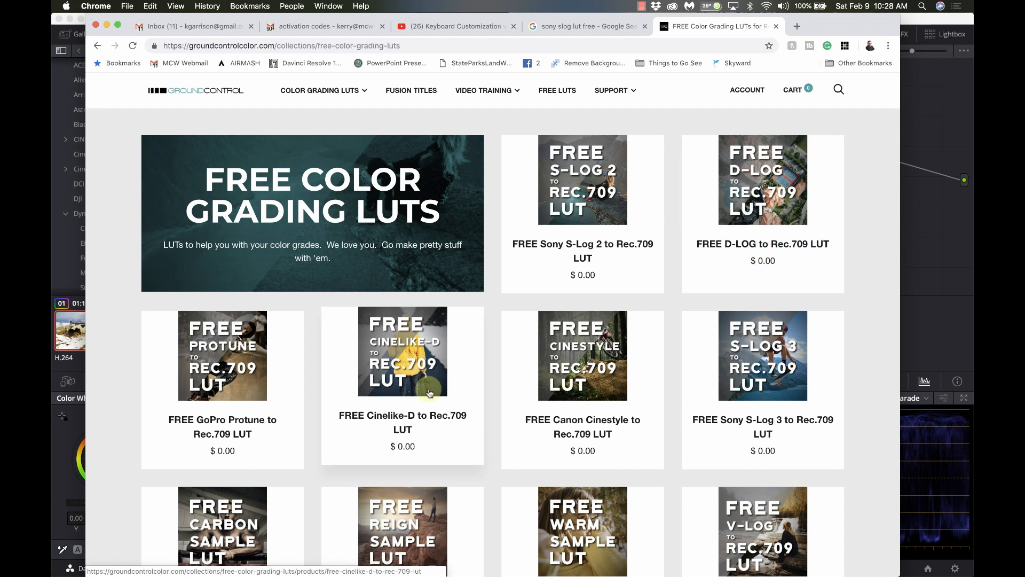
pyautogui.scroll(-3)
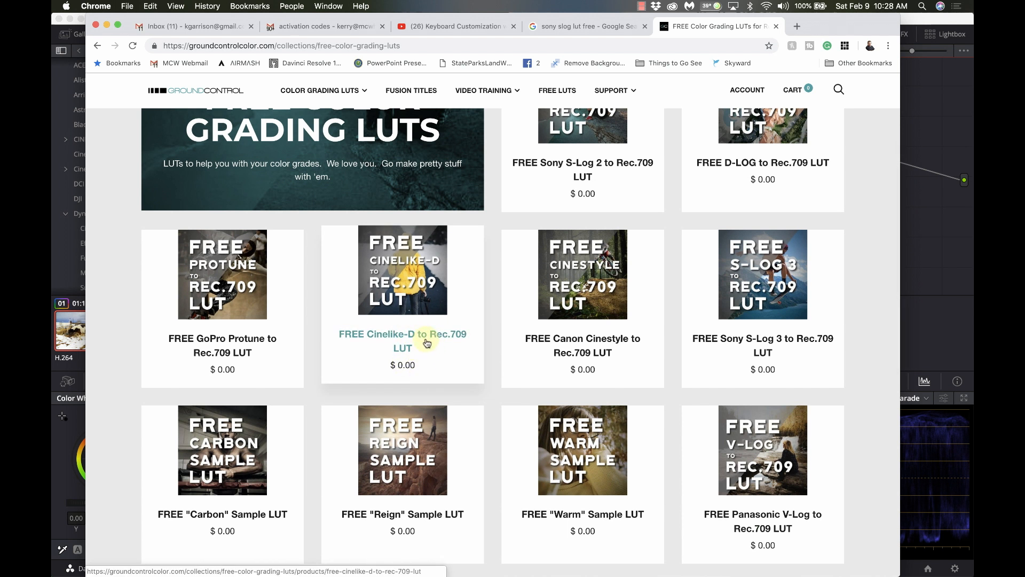
pyautogui.scroll(-3)
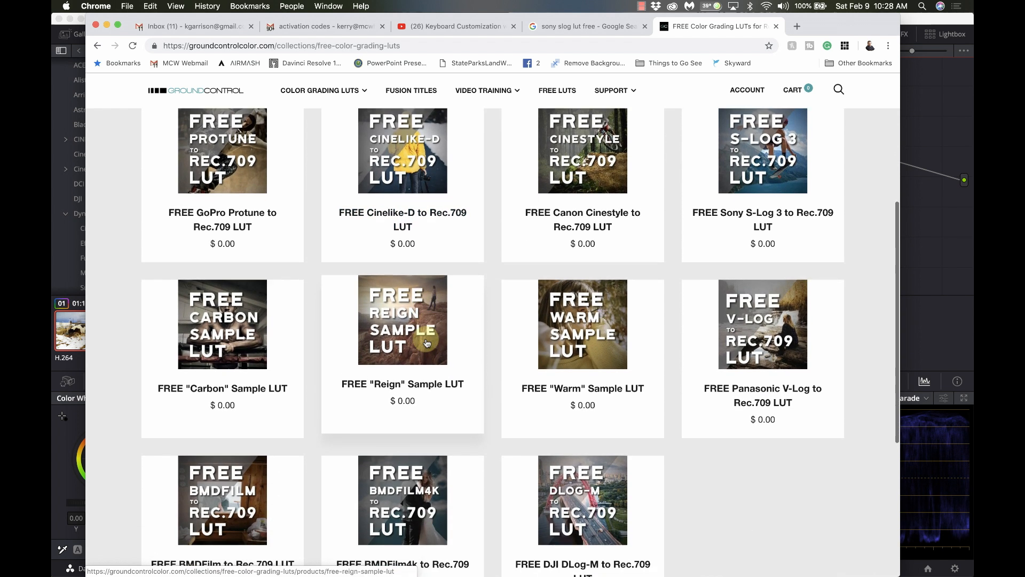
pyautogui.scroll(-3)
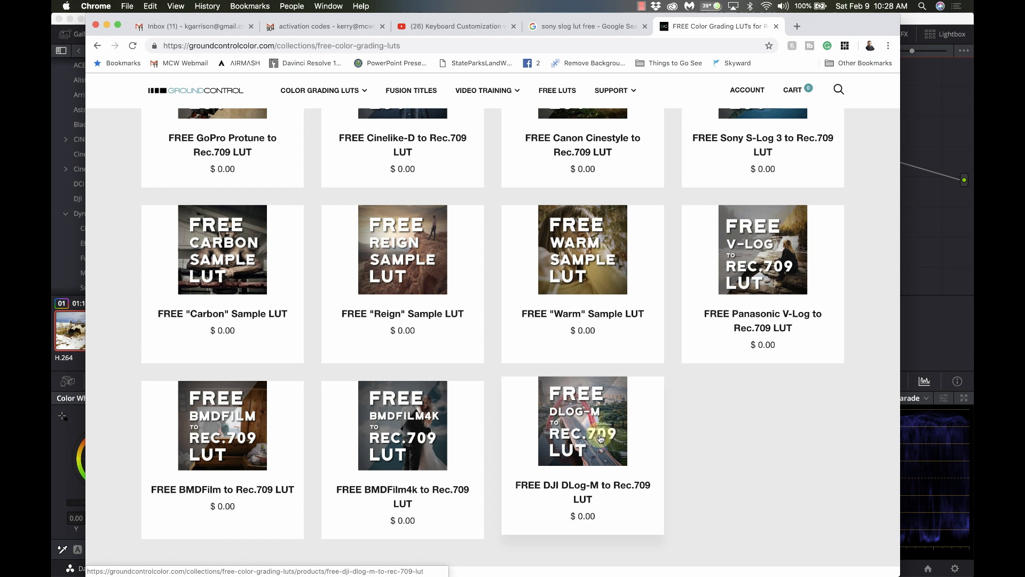
pyautogui.moveTo(605, 448)
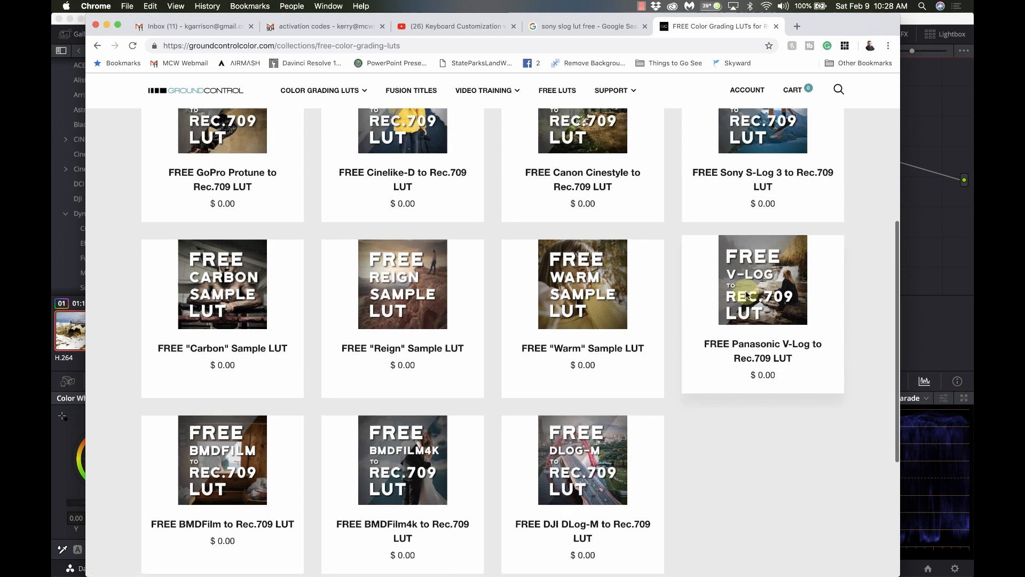
pyautogui.scroll(3)
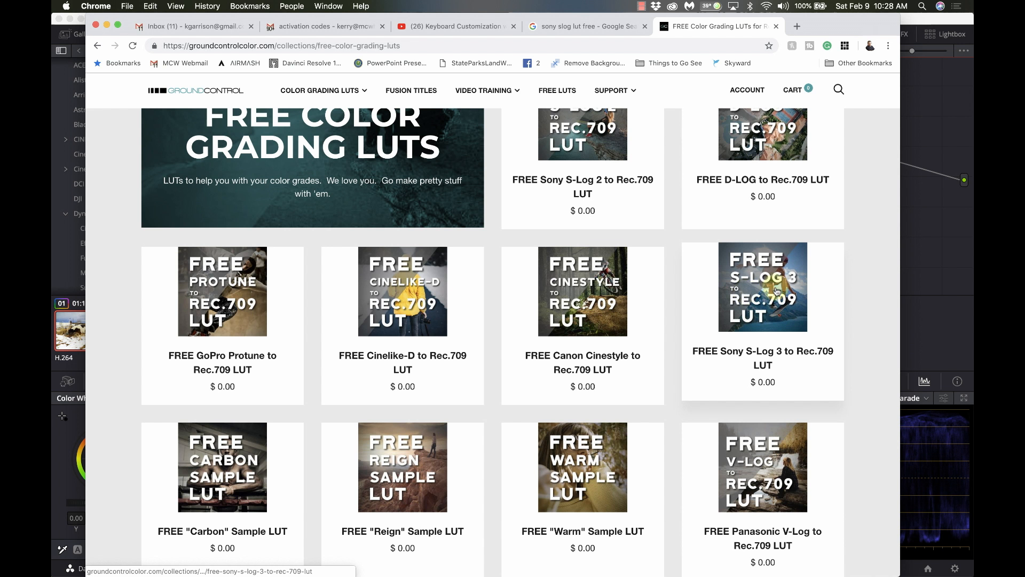
pyautogui.moveTo(725, 344)
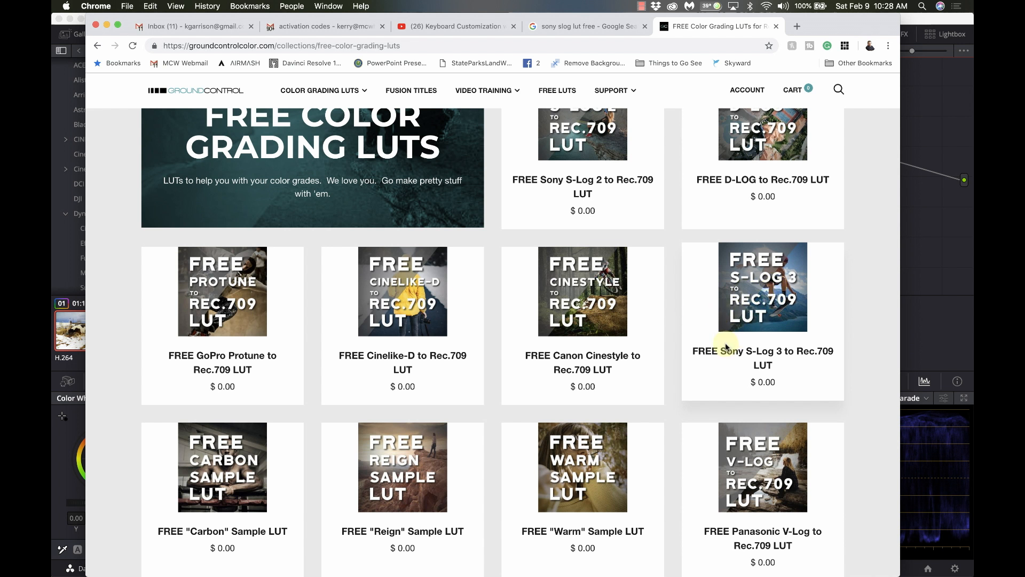